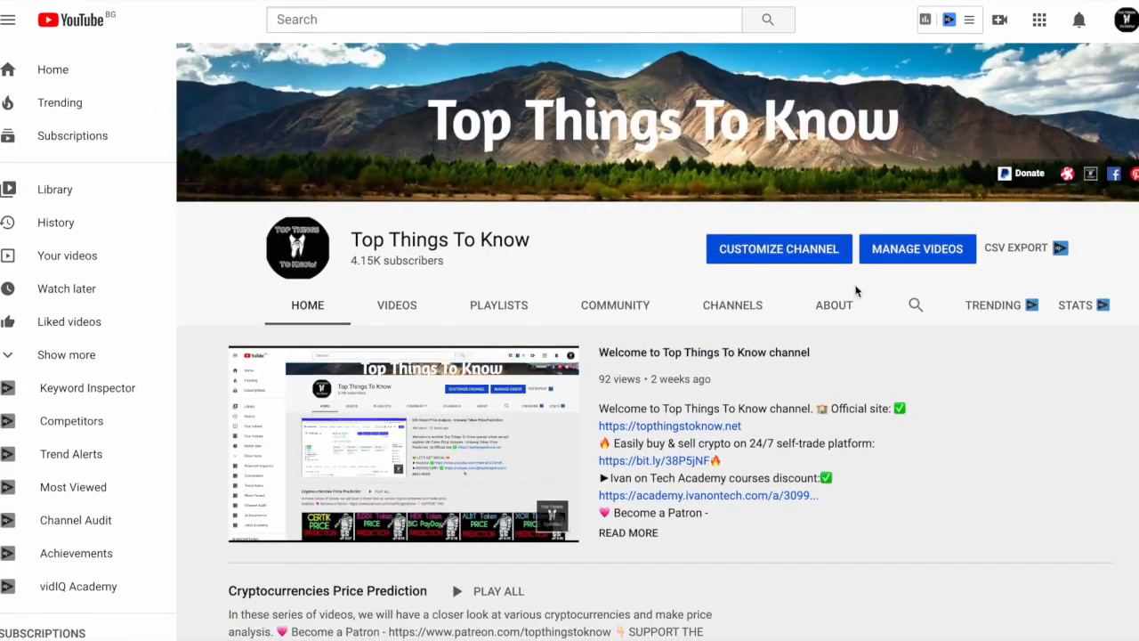
Step: Scroll down the Top Things To Know channel home page
scroll(down, 3)
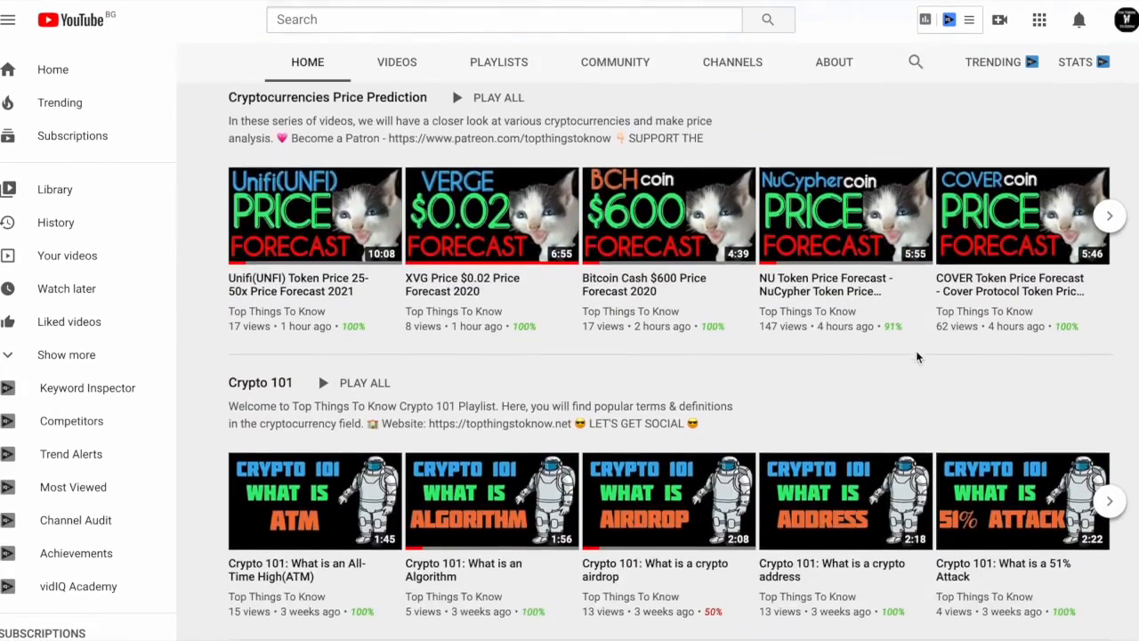
scroll(down, 3)
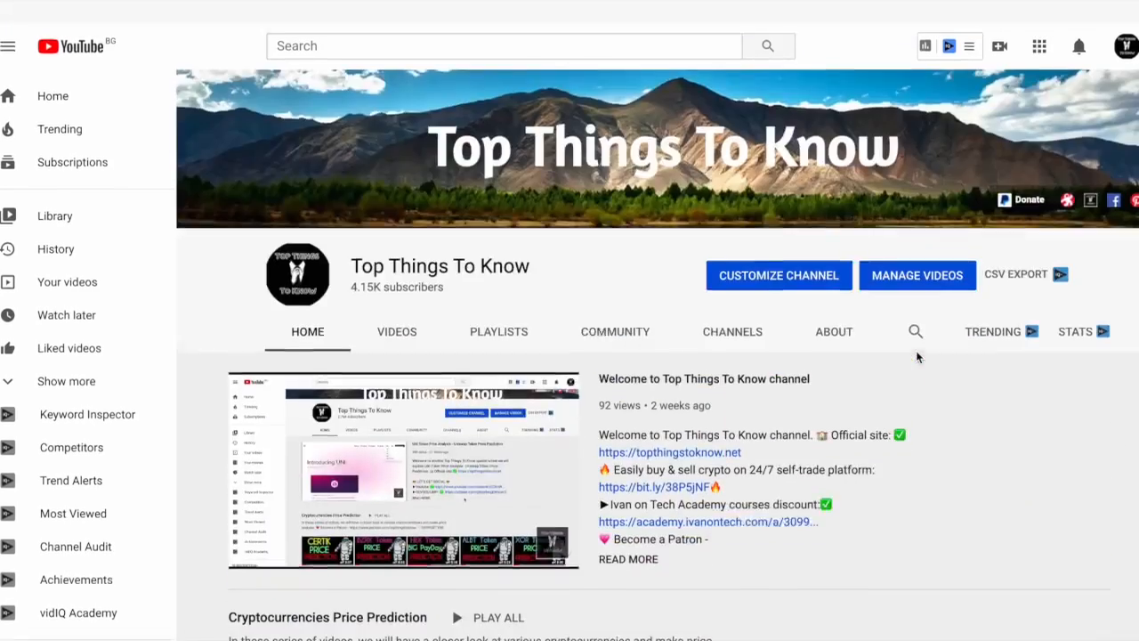
scroll(down, 3)
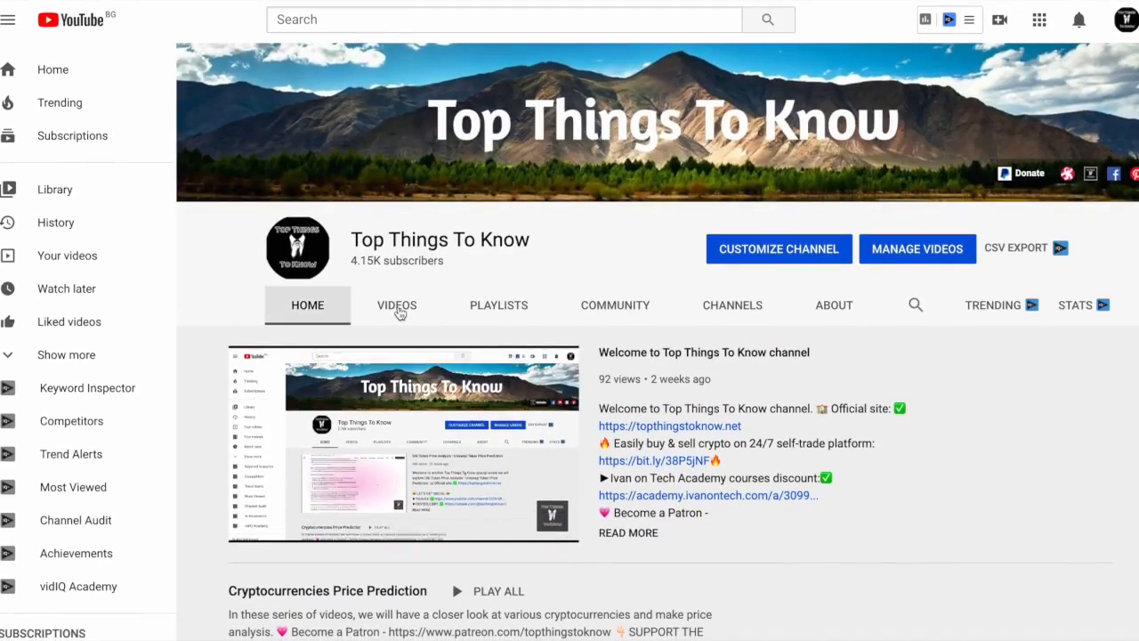
Step: Show the channel's uploads and scroll through the Crypto 101 and price forecast videos
click(396, 304)
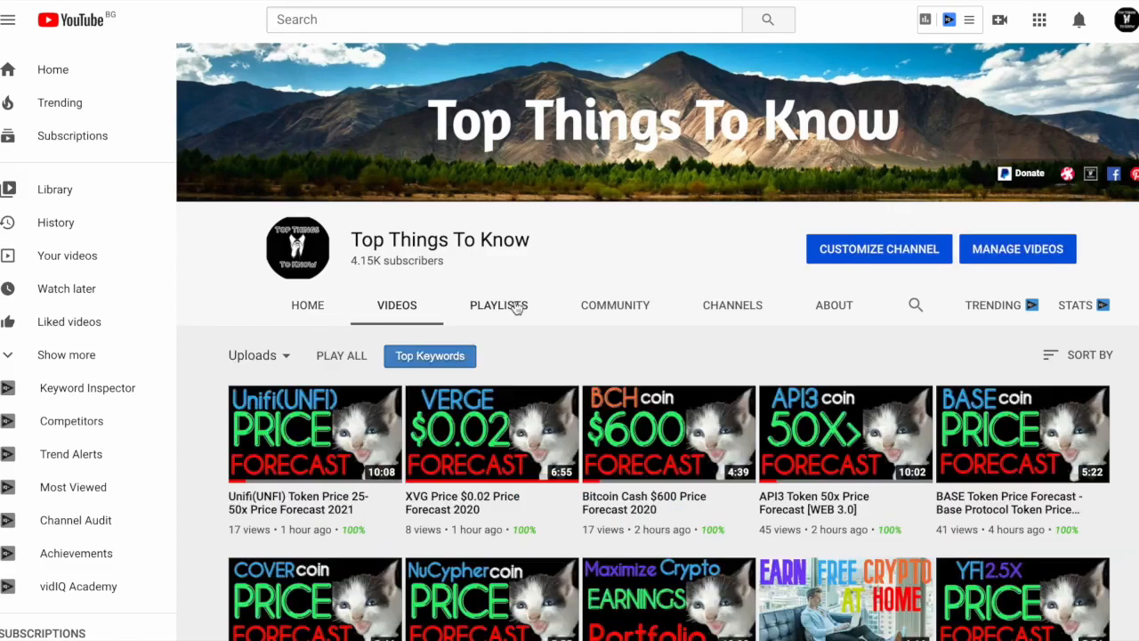
scroll(down, 3)
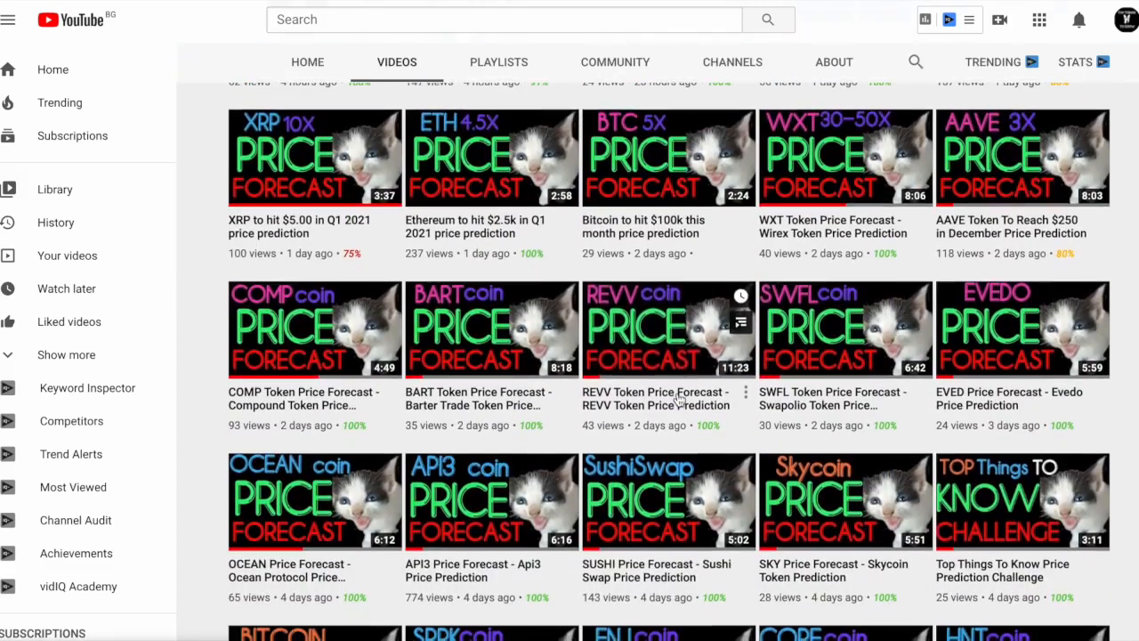
scroll(down, 3)
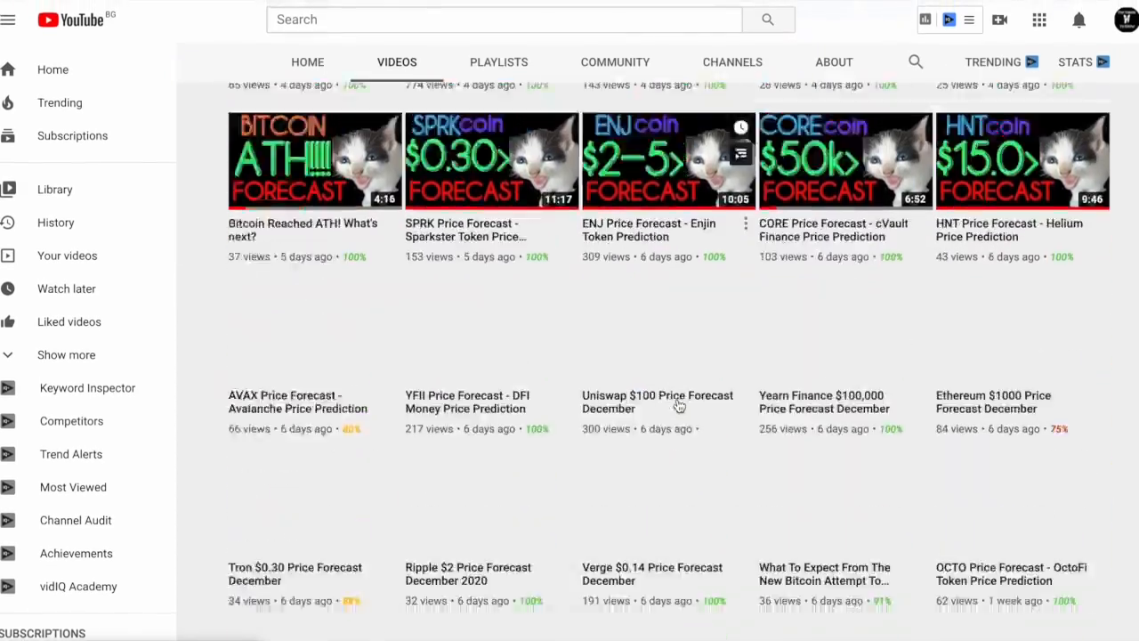
scroll(down, 3)
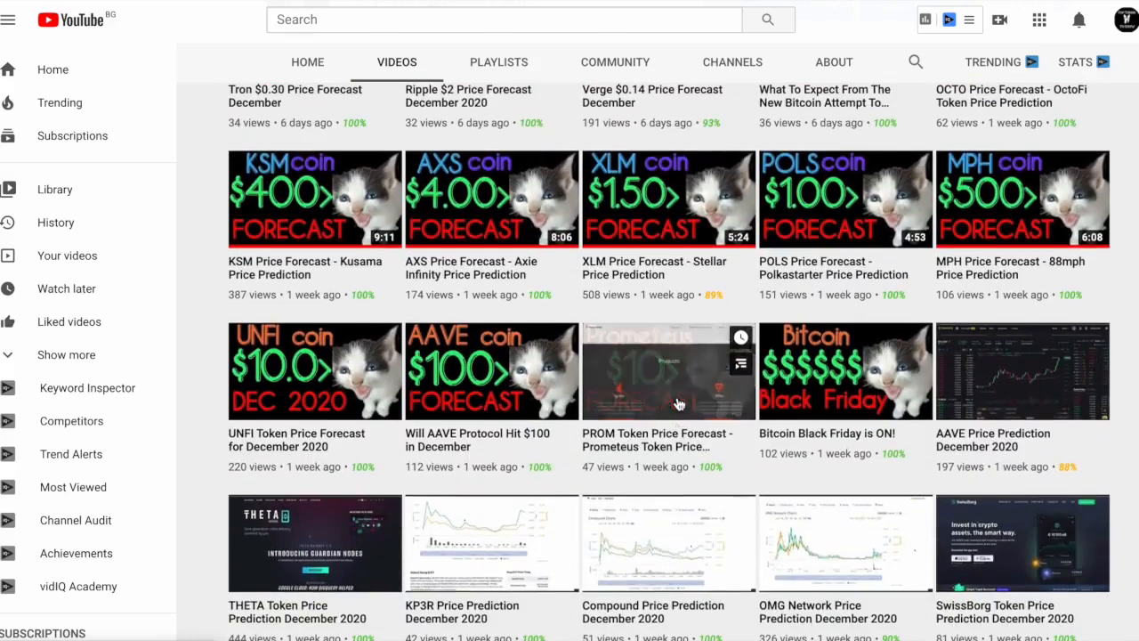
scroll(down, 3)
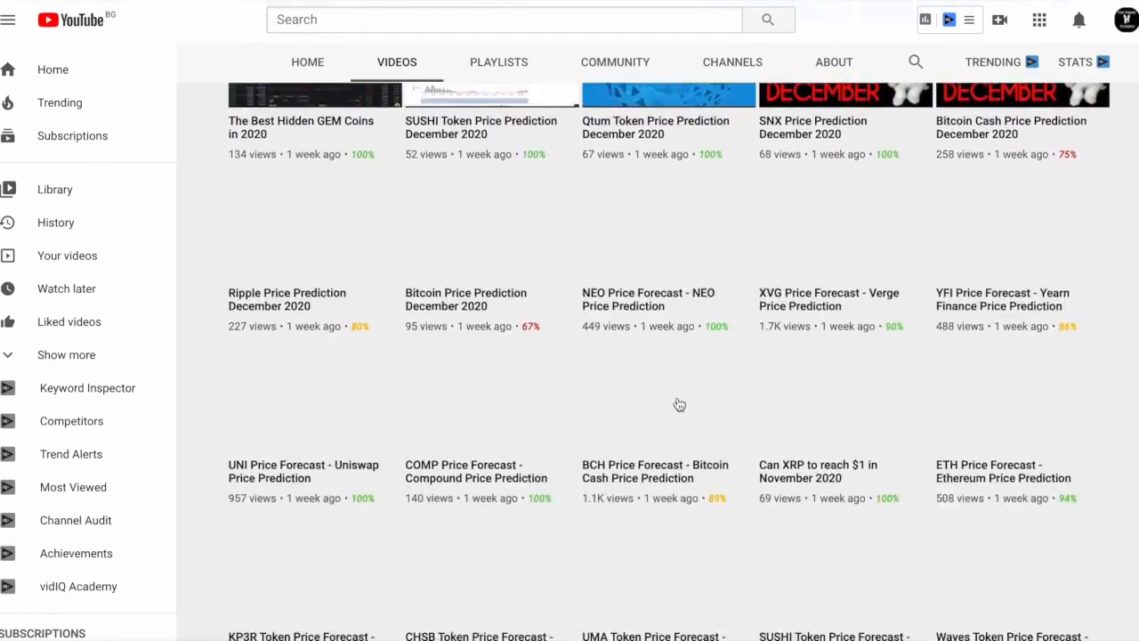
scroll(down, 3)
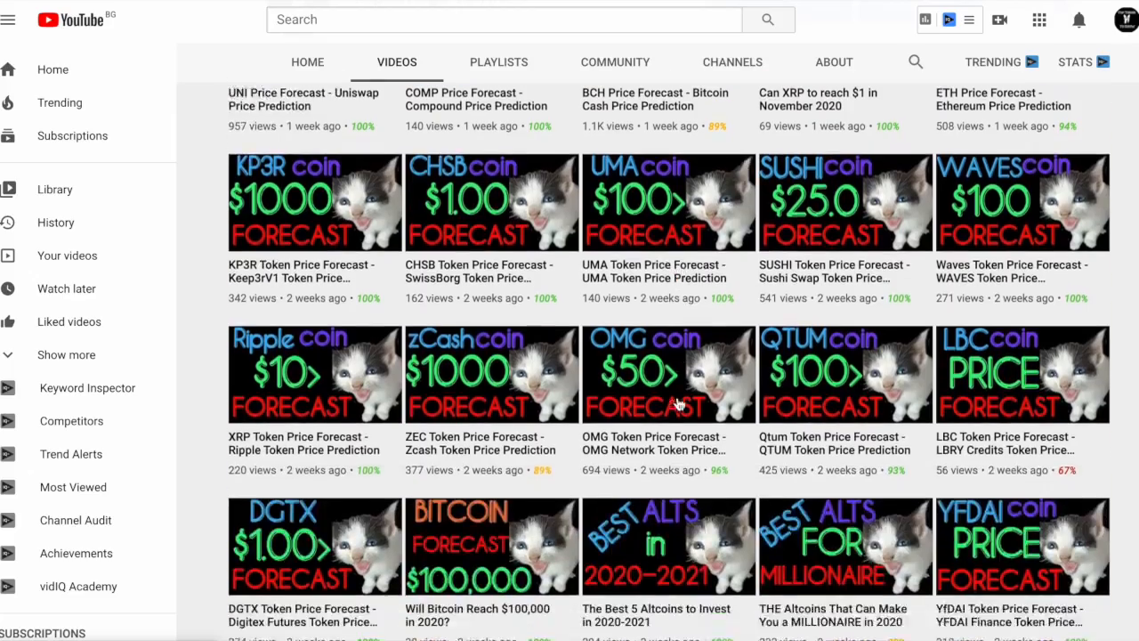
scroll(down, 3)
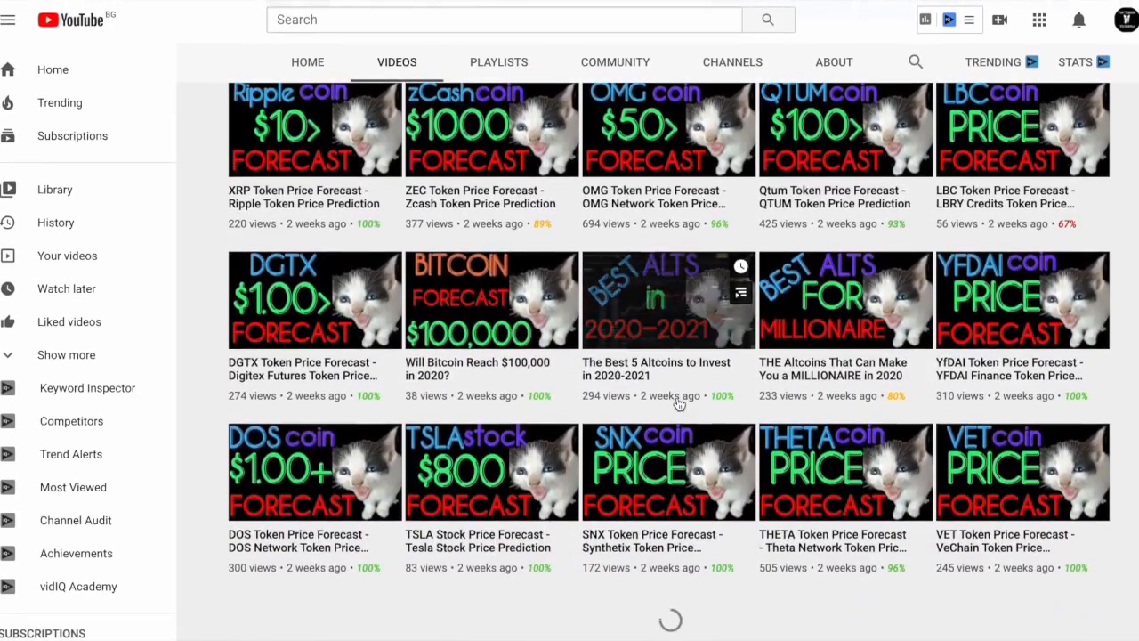
scroll(down, 3)
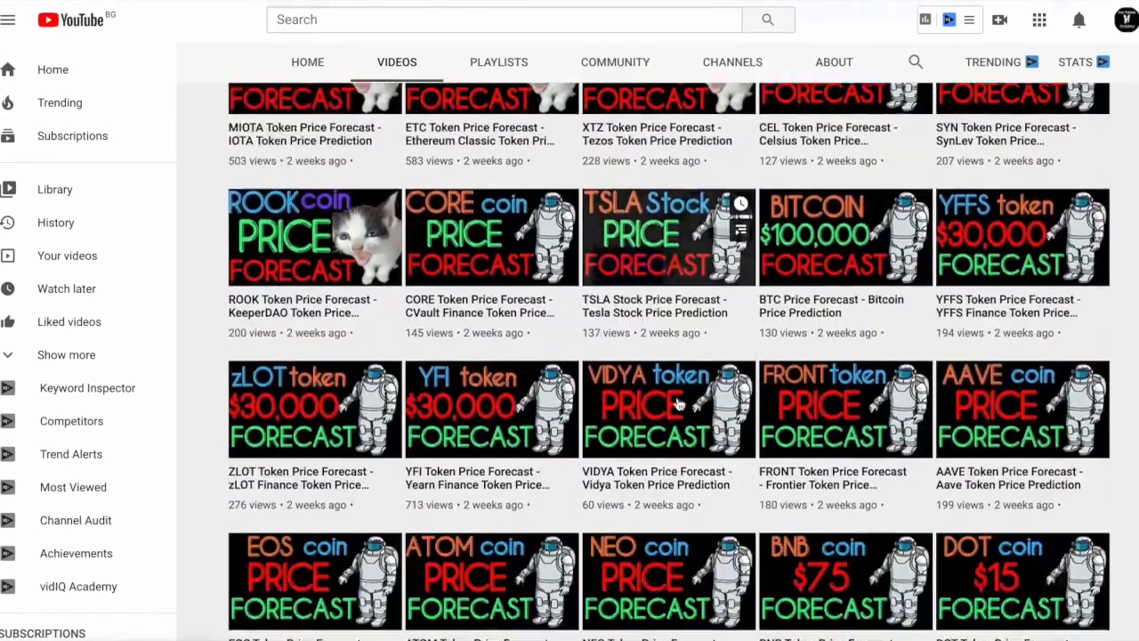
scroll(down, 3)
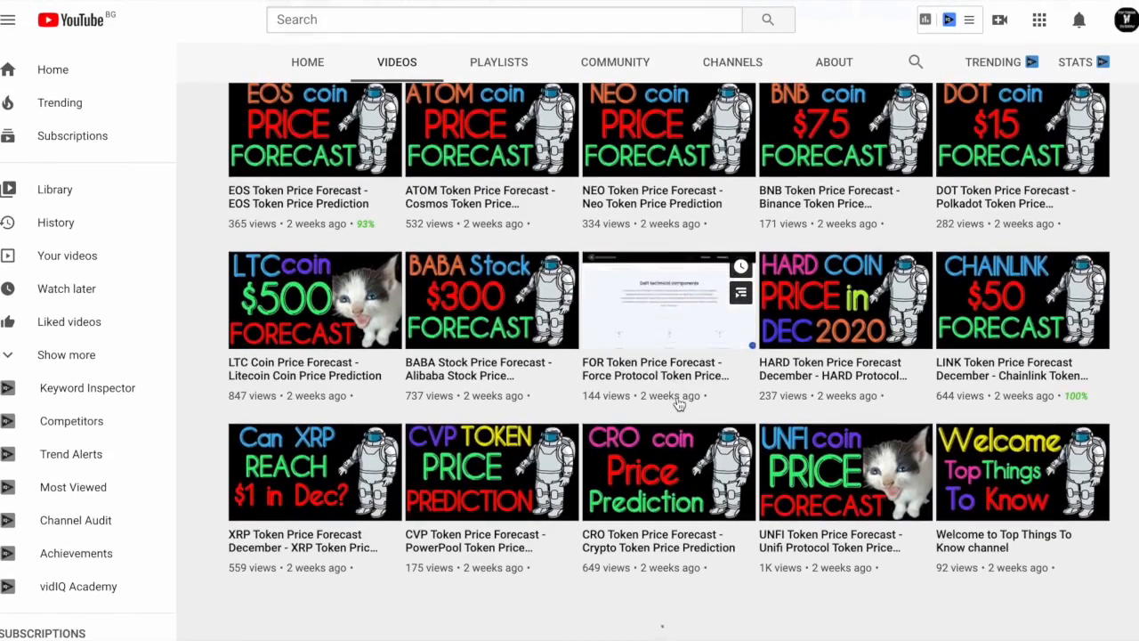
scroll(down, 3)
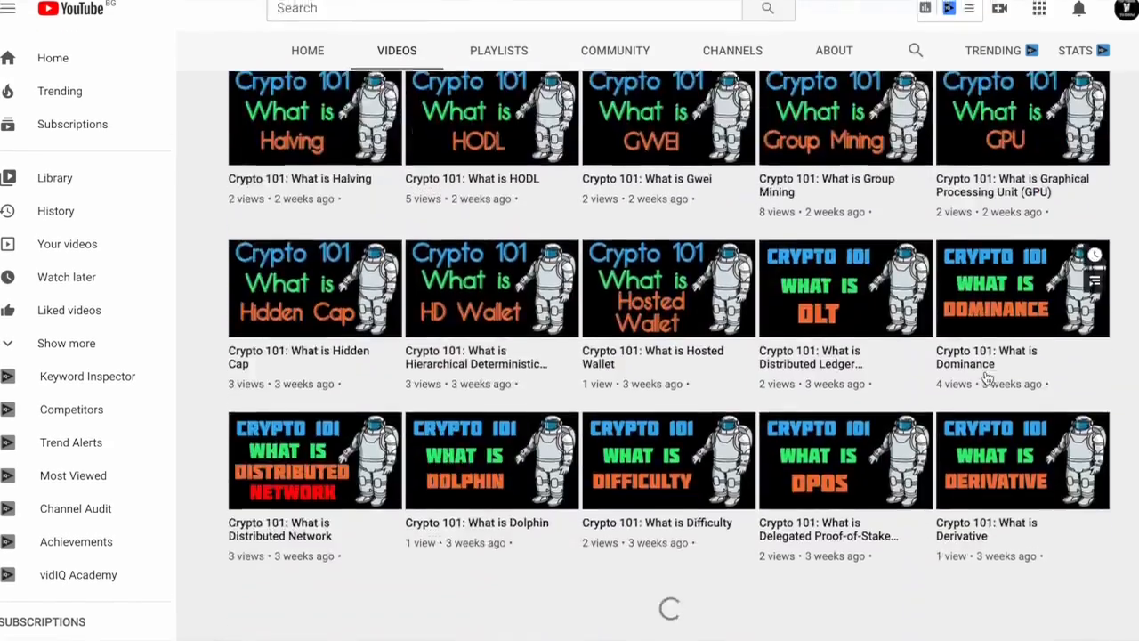
scroll(down, 3)
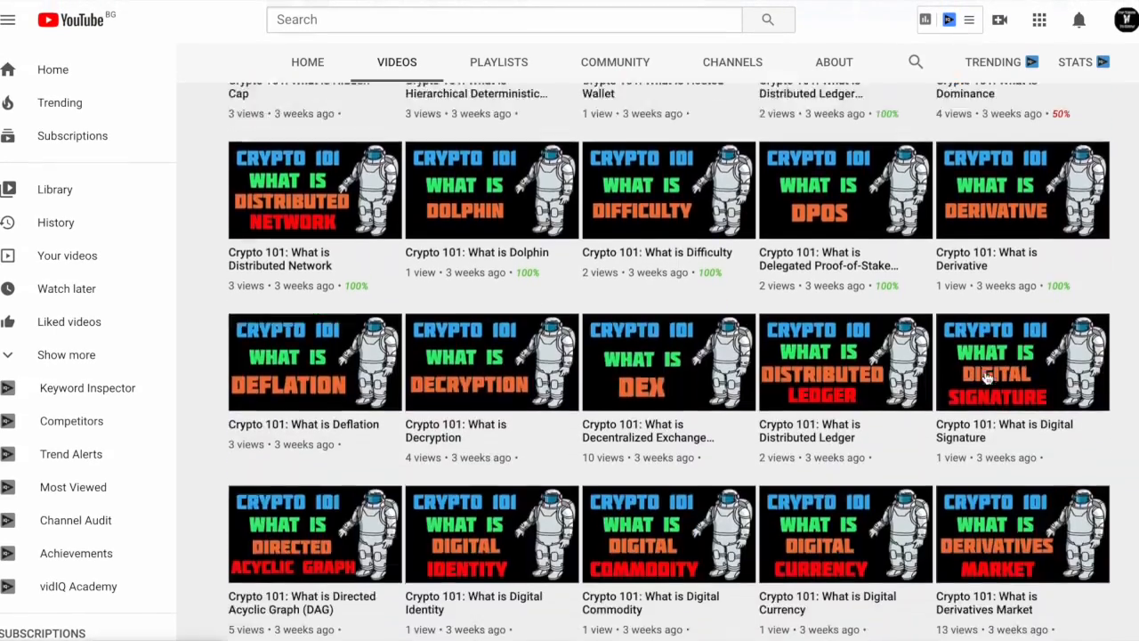
scroll(down, 3)
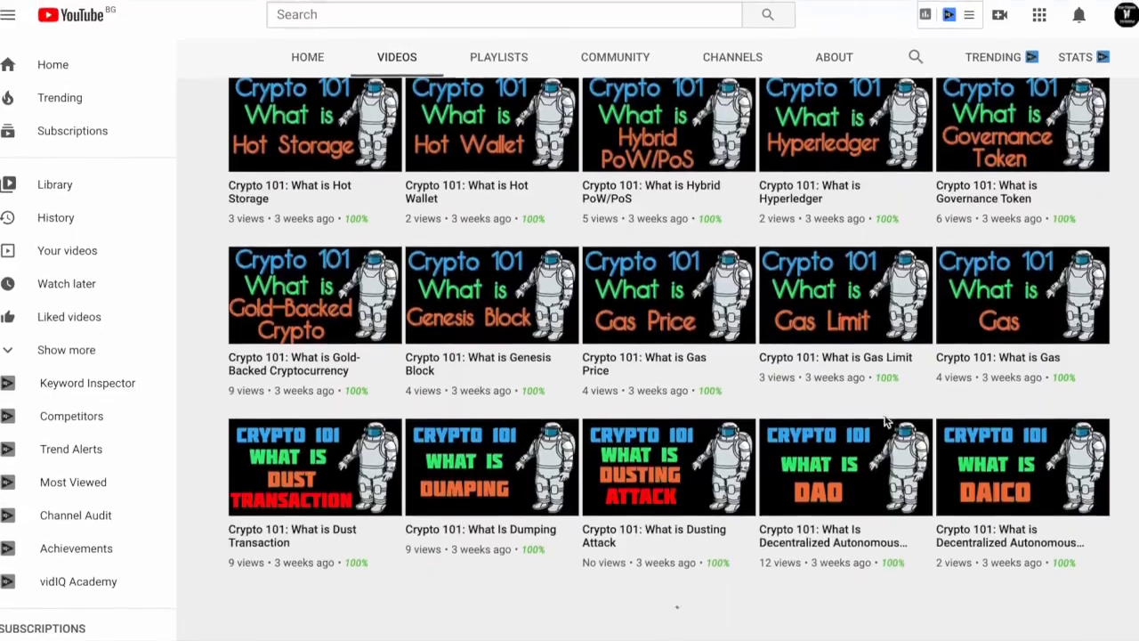
scroll(down, 3)
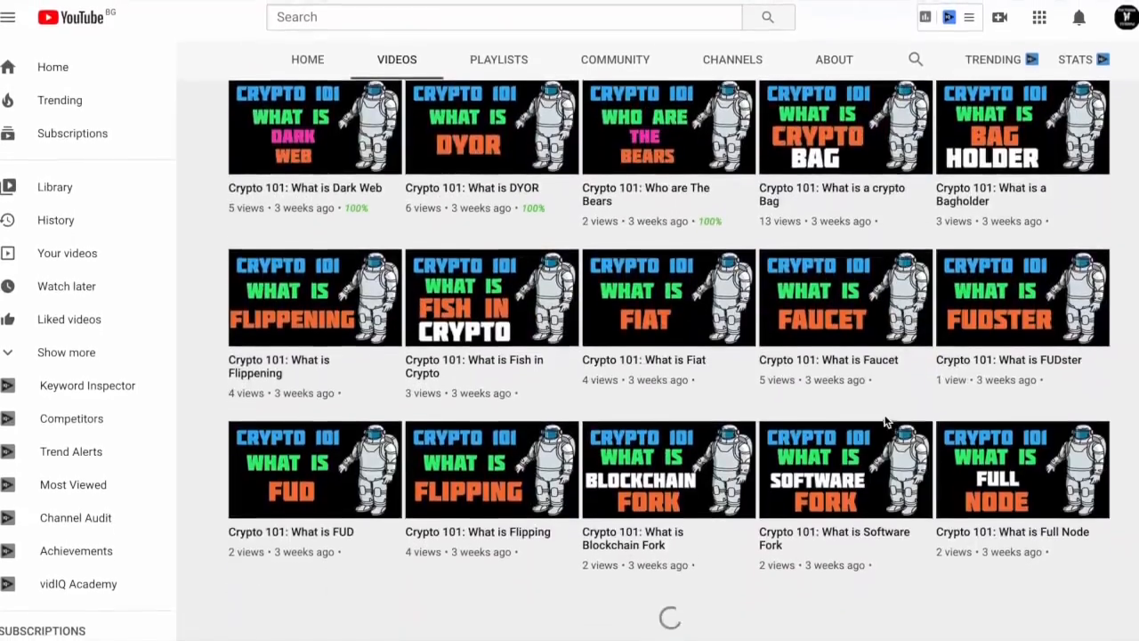
scroll(down, 3)
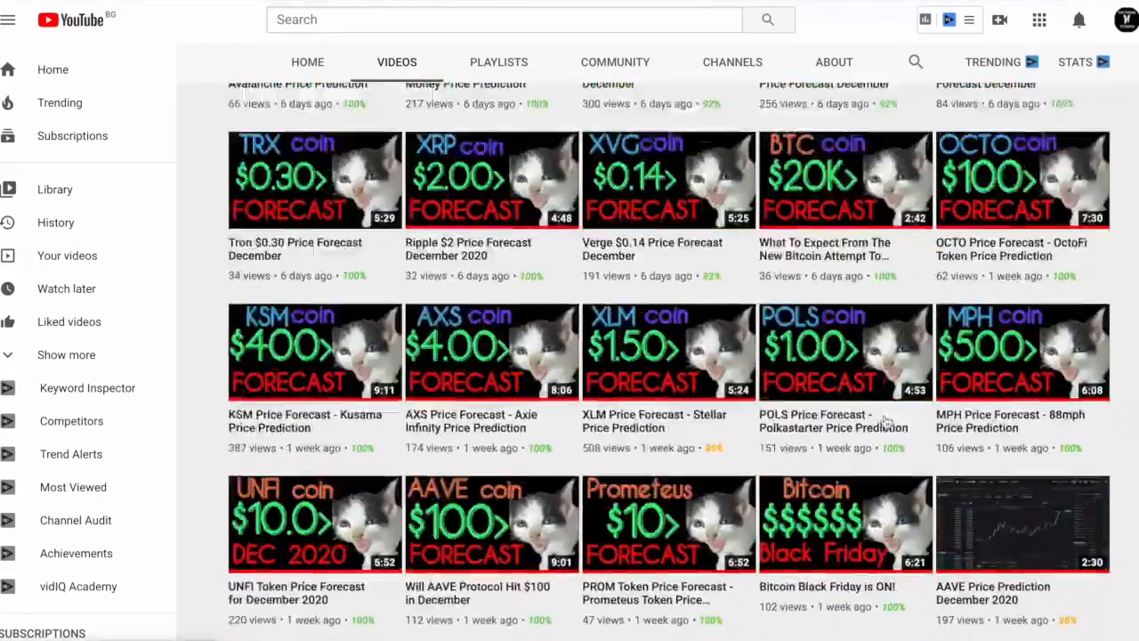
scroll(down, 3)
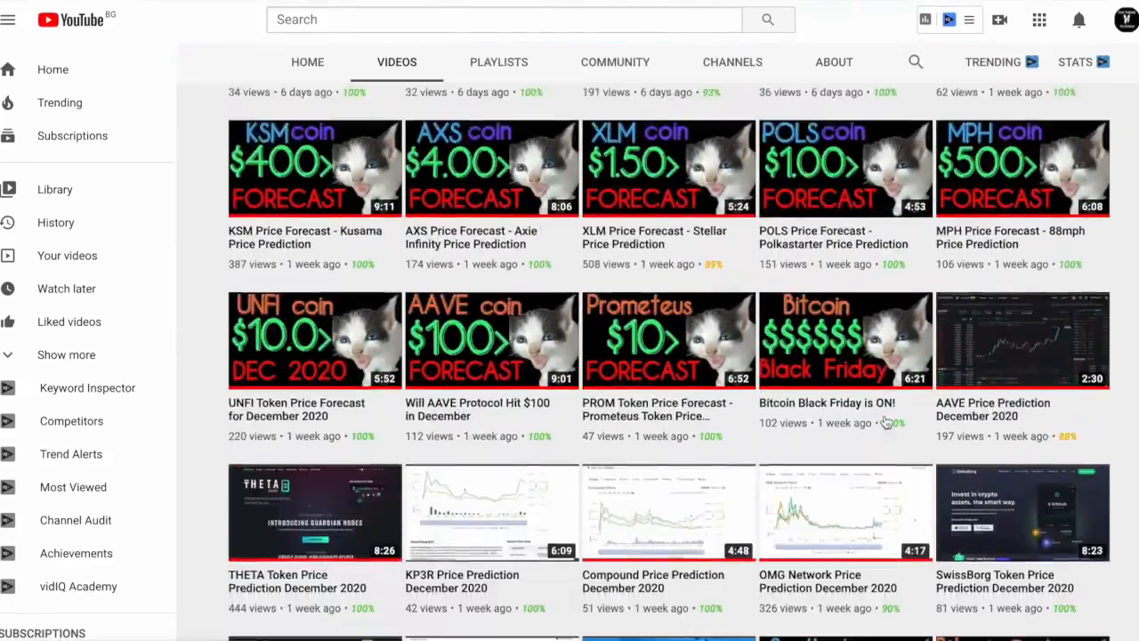
scroll(down, 3)
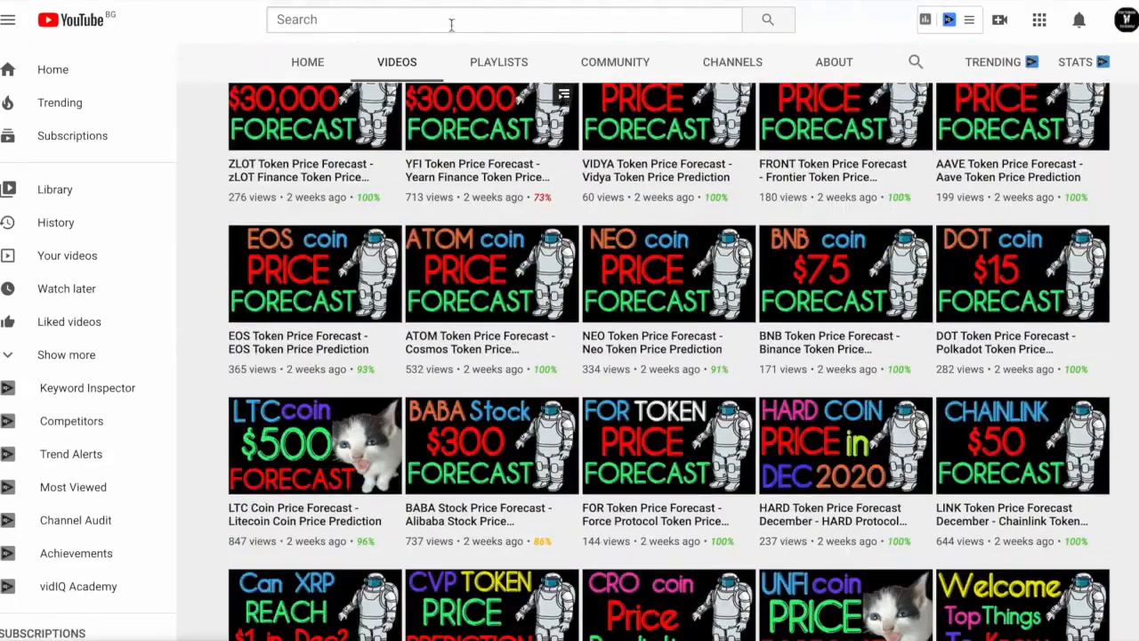
Step: Browse the channel's playlists, then bring up CoinMarketCap's Dogecoin price page
click(499, 62)
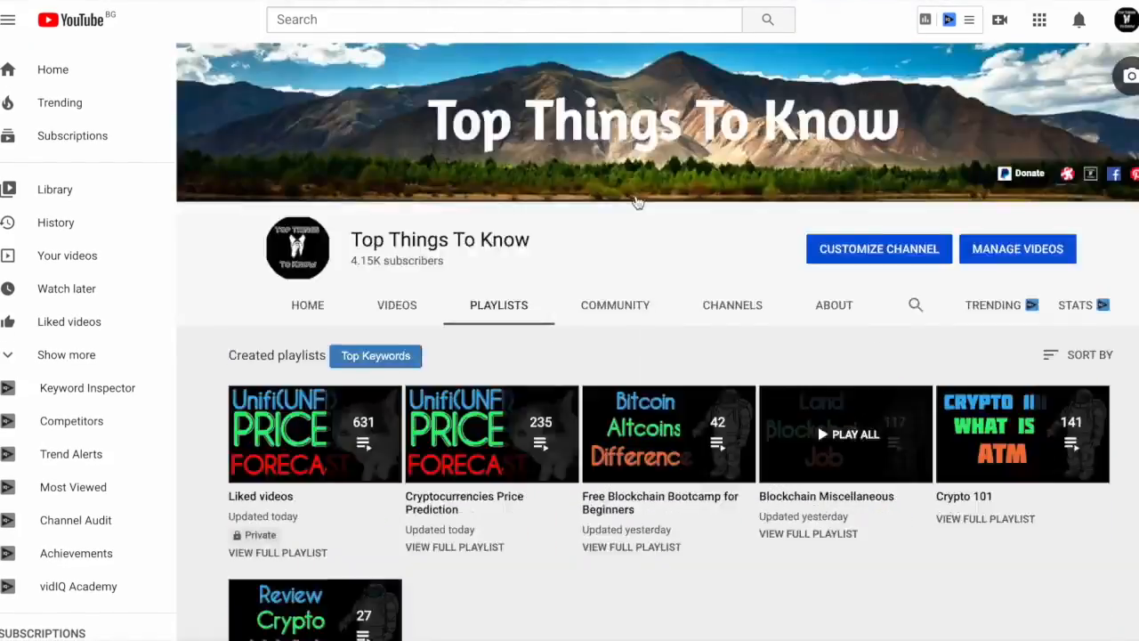
scroll(down, 3)
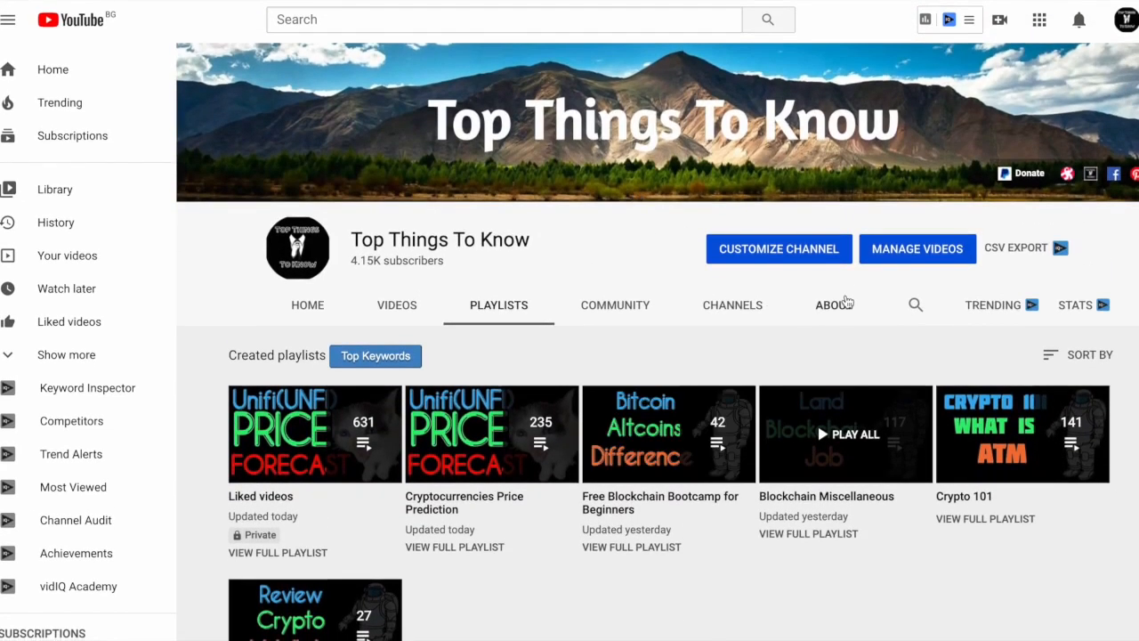
click(834, 305)
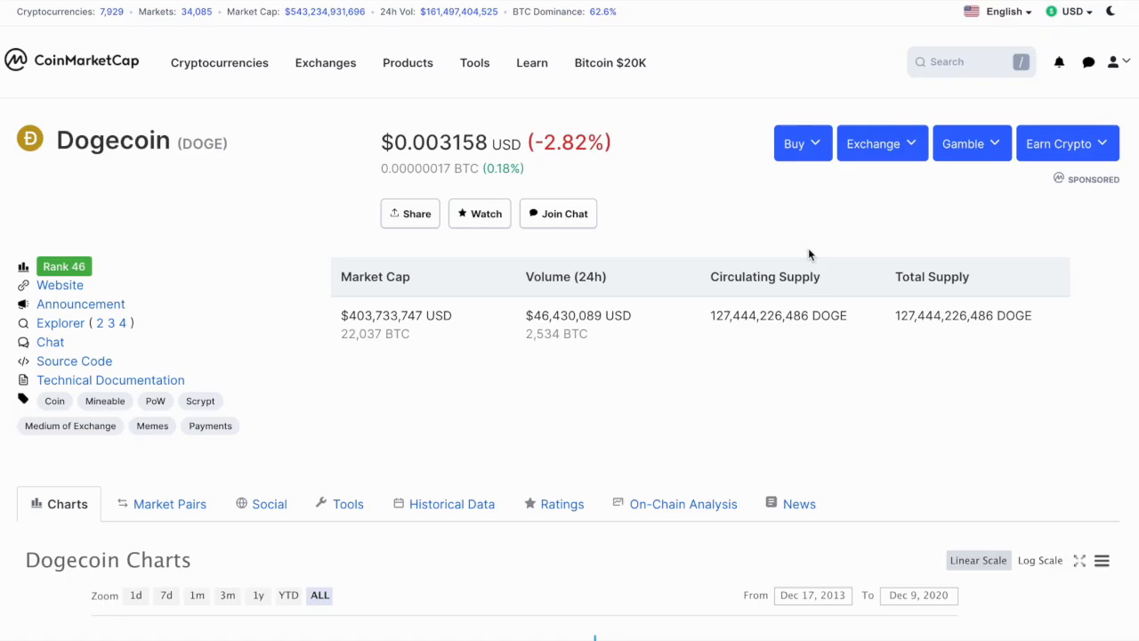
Step: Scroll through Dogecoin's CoinMarketCap stats and ranking list, then search for 'doge'
scroll(down, 3)
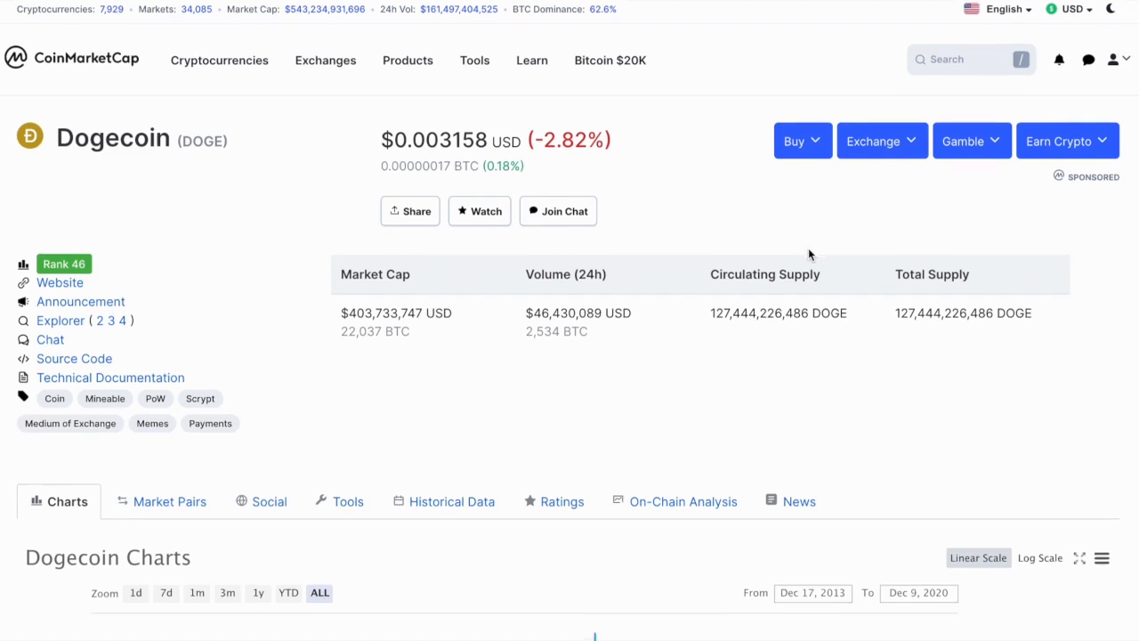
scroll(down, 3)
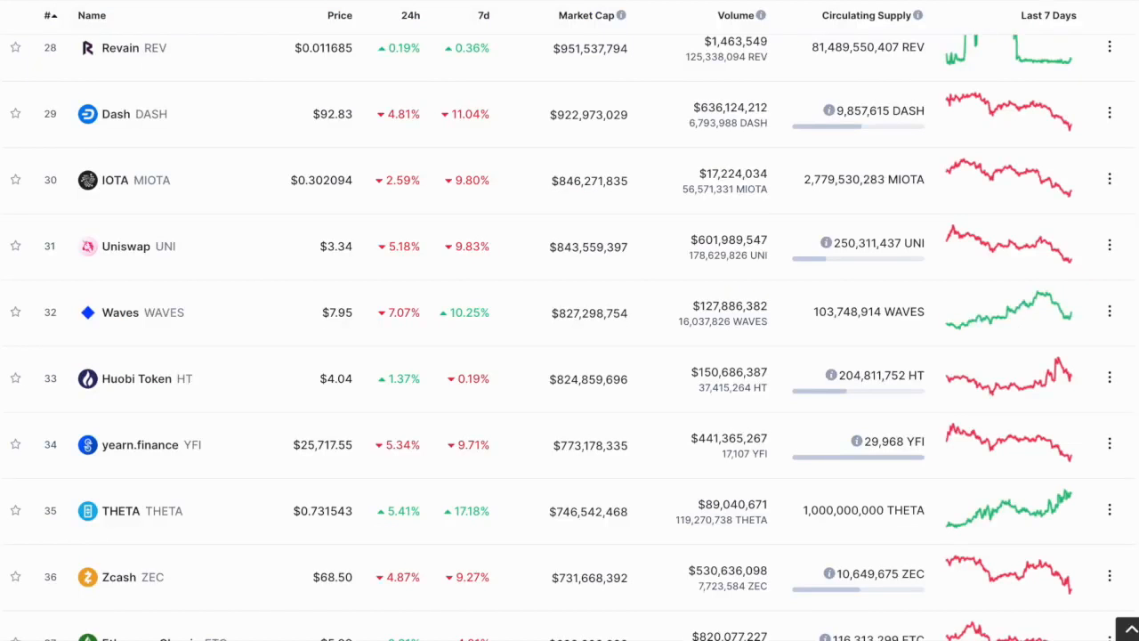
text(dogecoin)
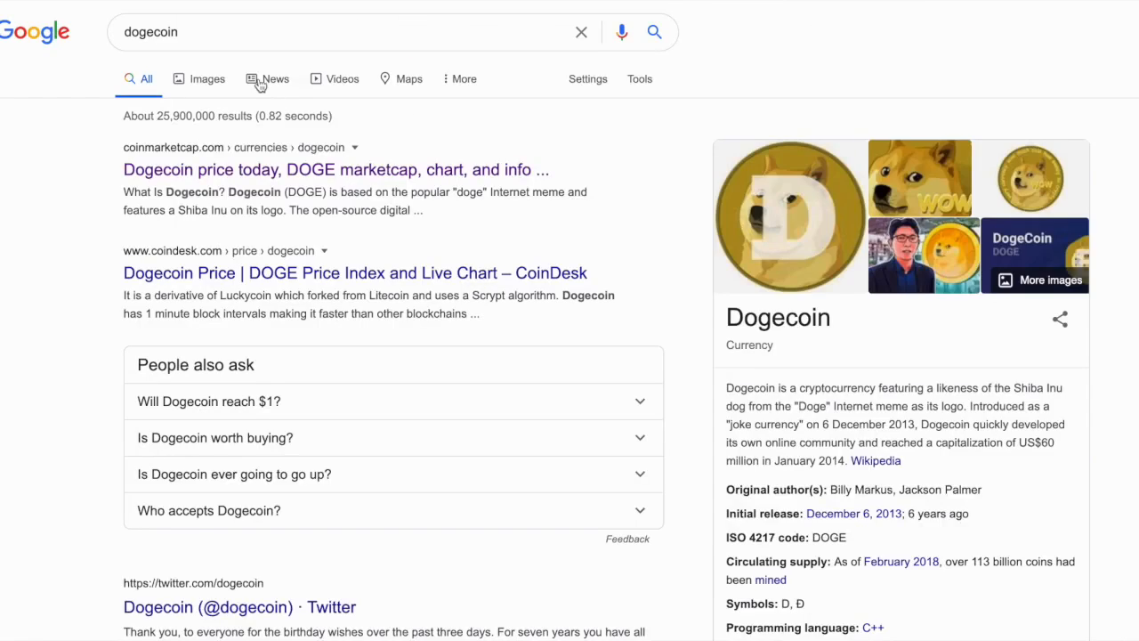
Step: Switch the dogecoin search to Images and scroll through the pictures
click(207, 78)
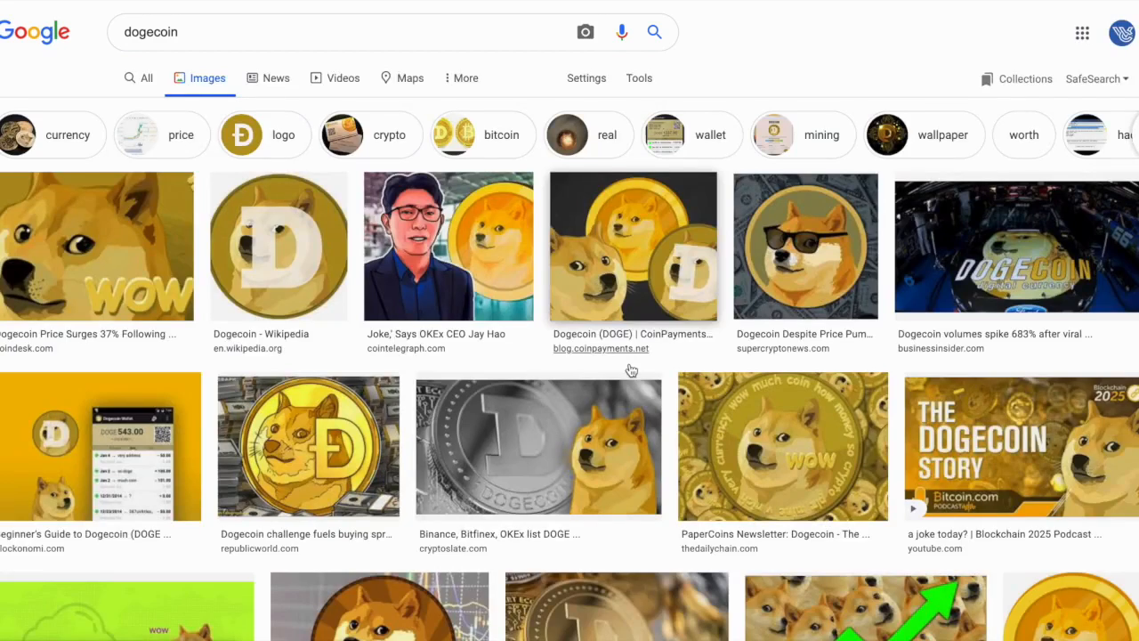
scroll(down, 3)
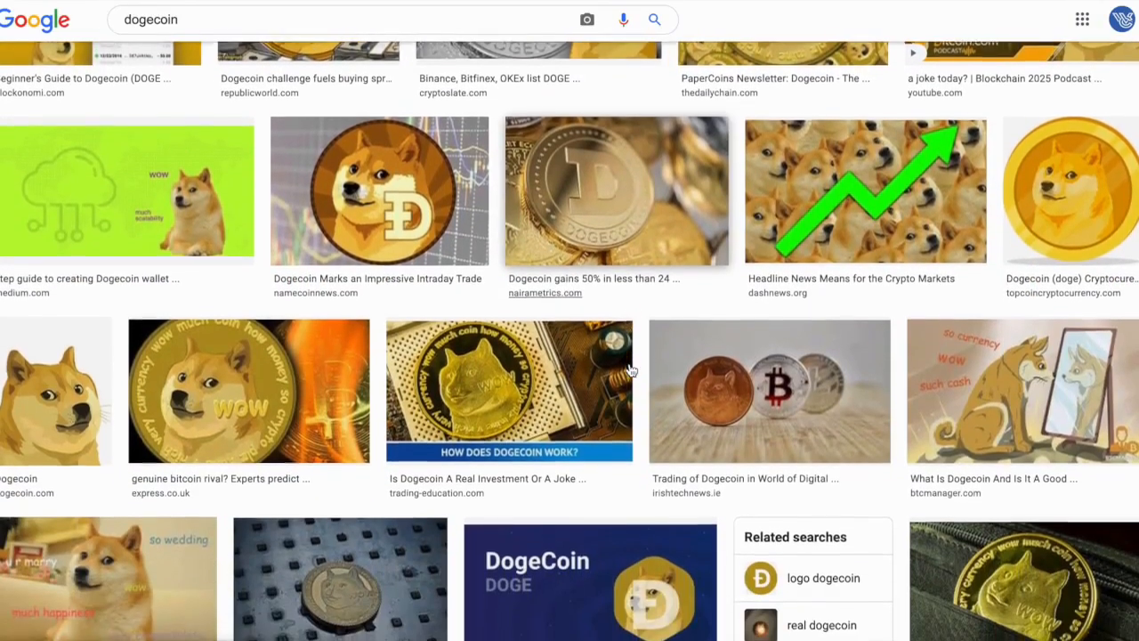
scroll(down, 3)
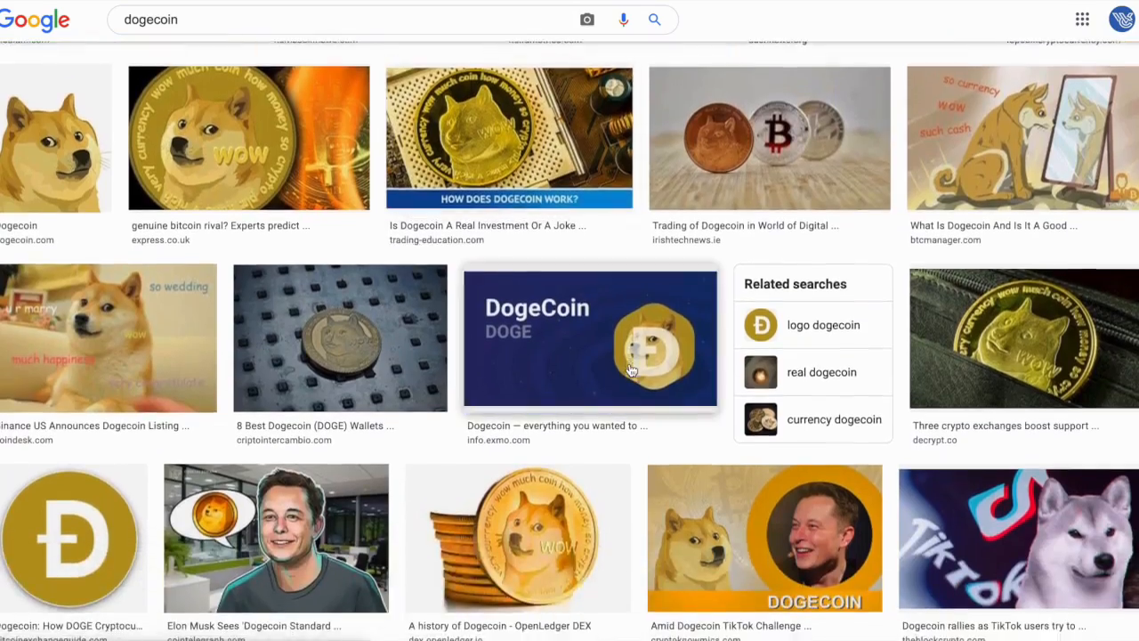
scroll(down, 3)
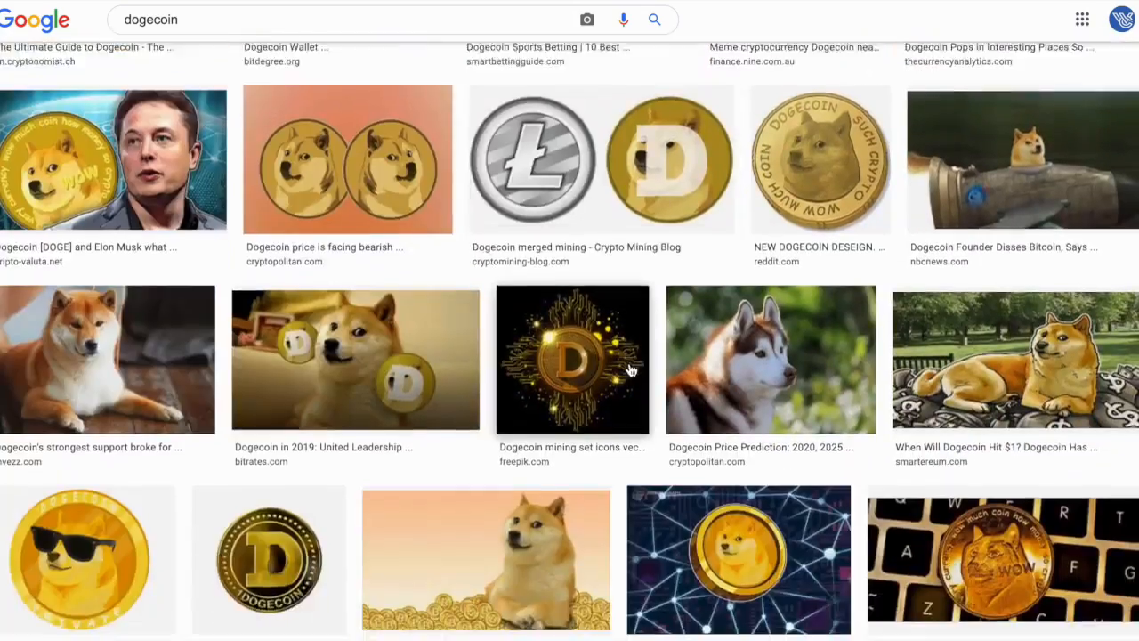
scroll(down, 3)
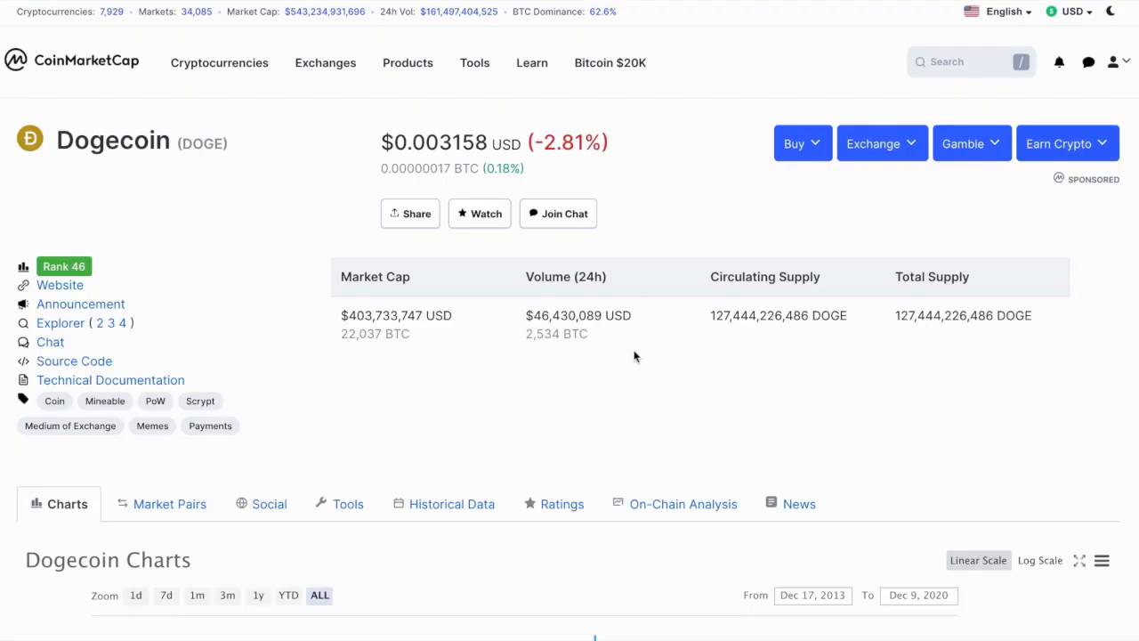
scroll(down, 3)
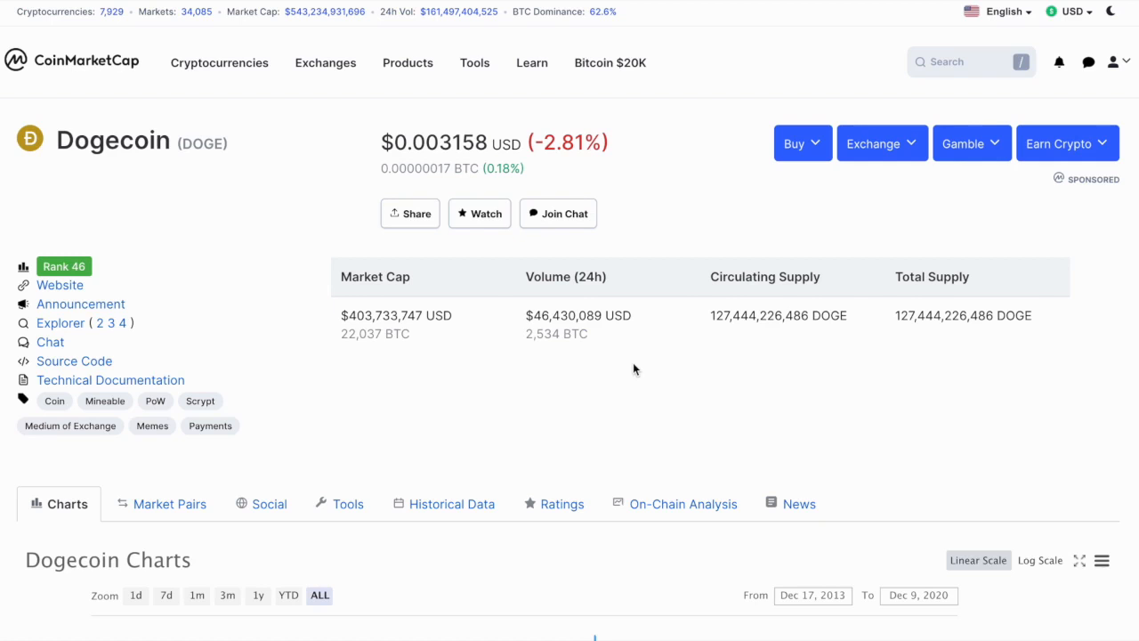
scroll(down, 3)
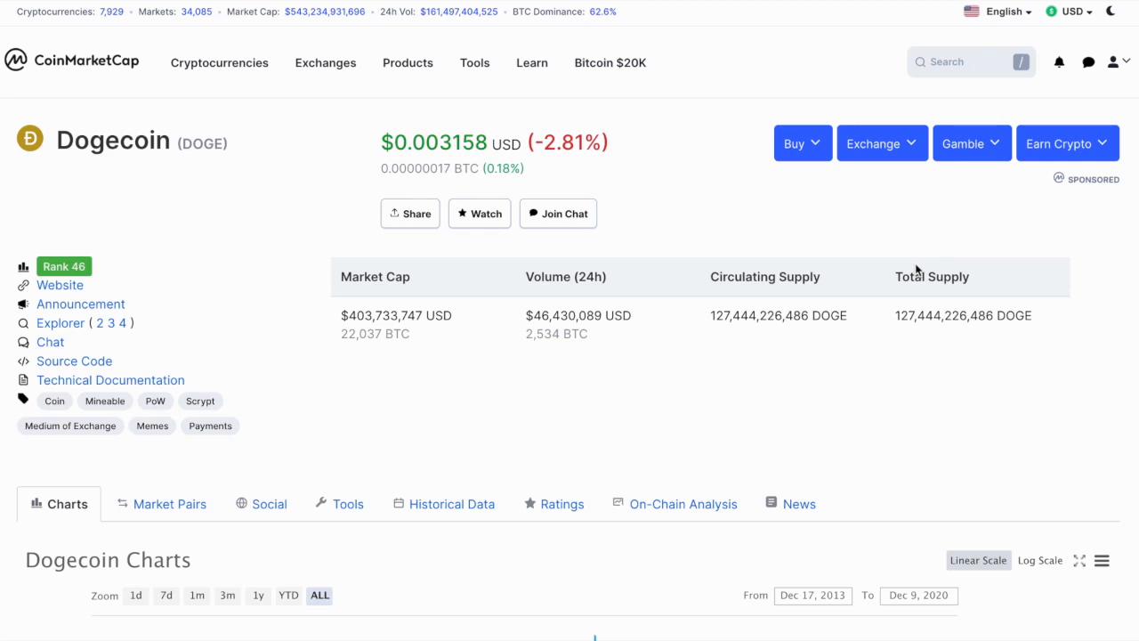
mouse_move(853, 411)
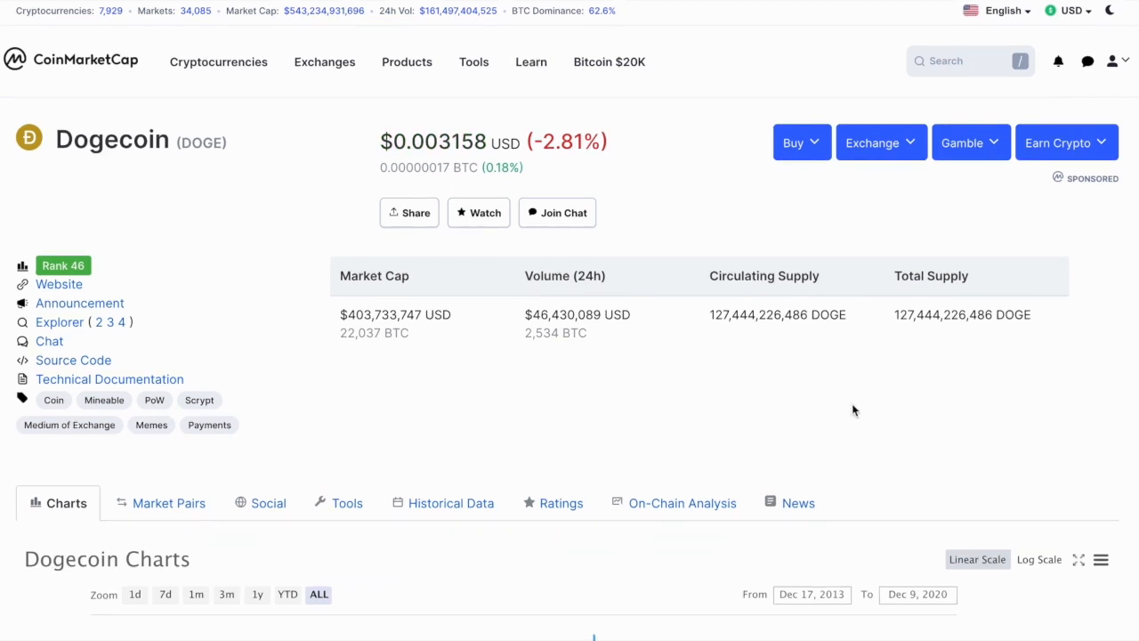
scroll(down, 3)
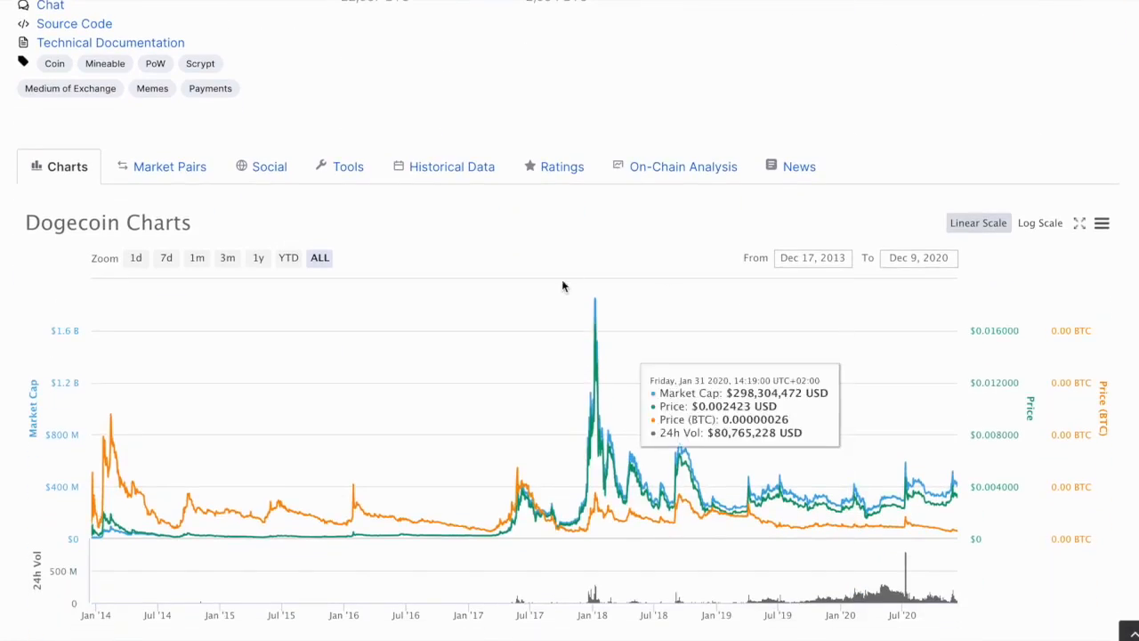
mouse_move(595, 311)
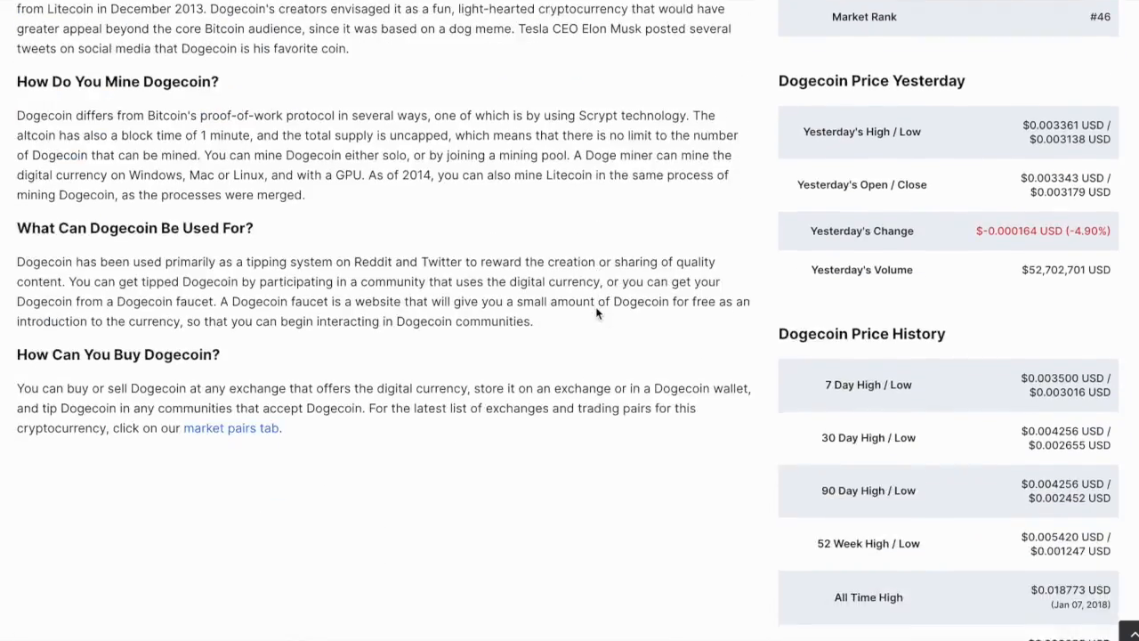
scroll(down, 3)
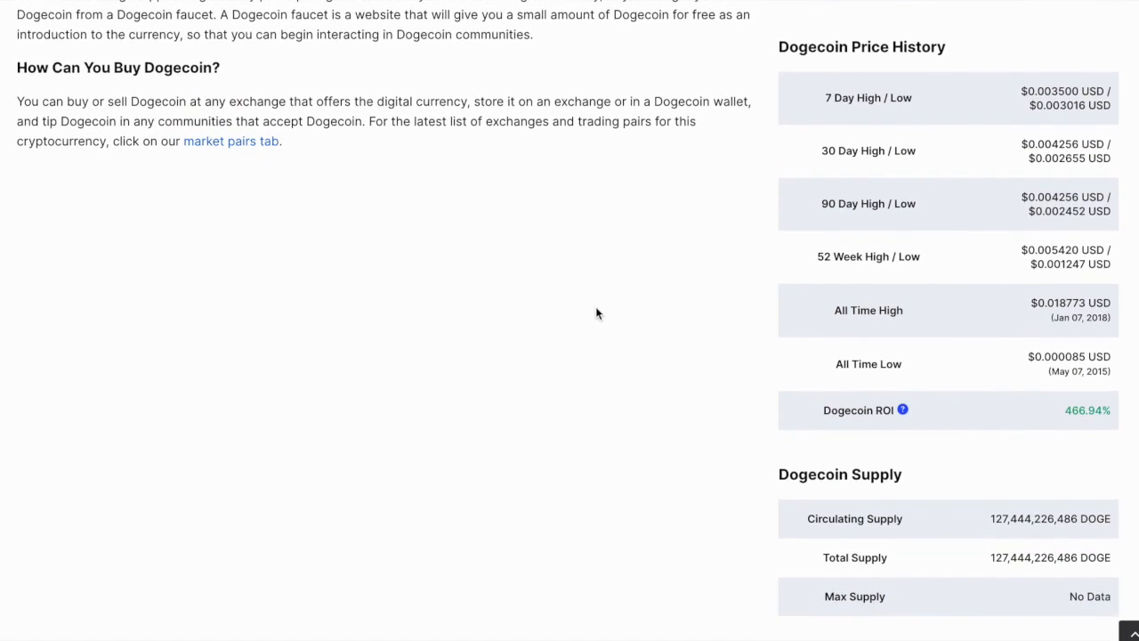
mouse_move(761, 257)
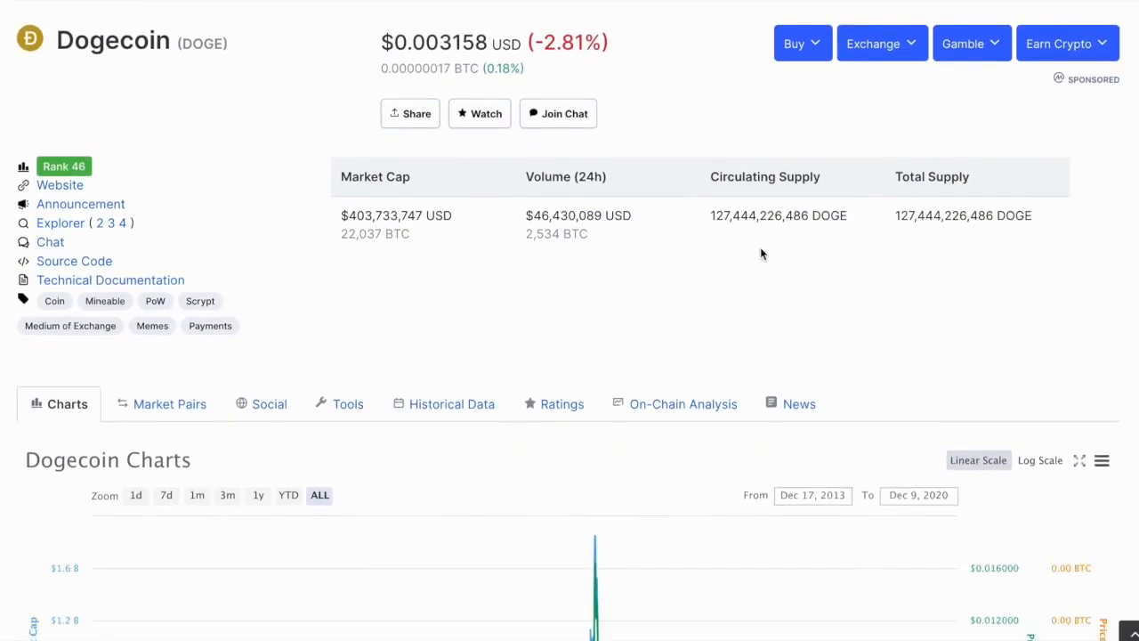
scroll(down, 3)
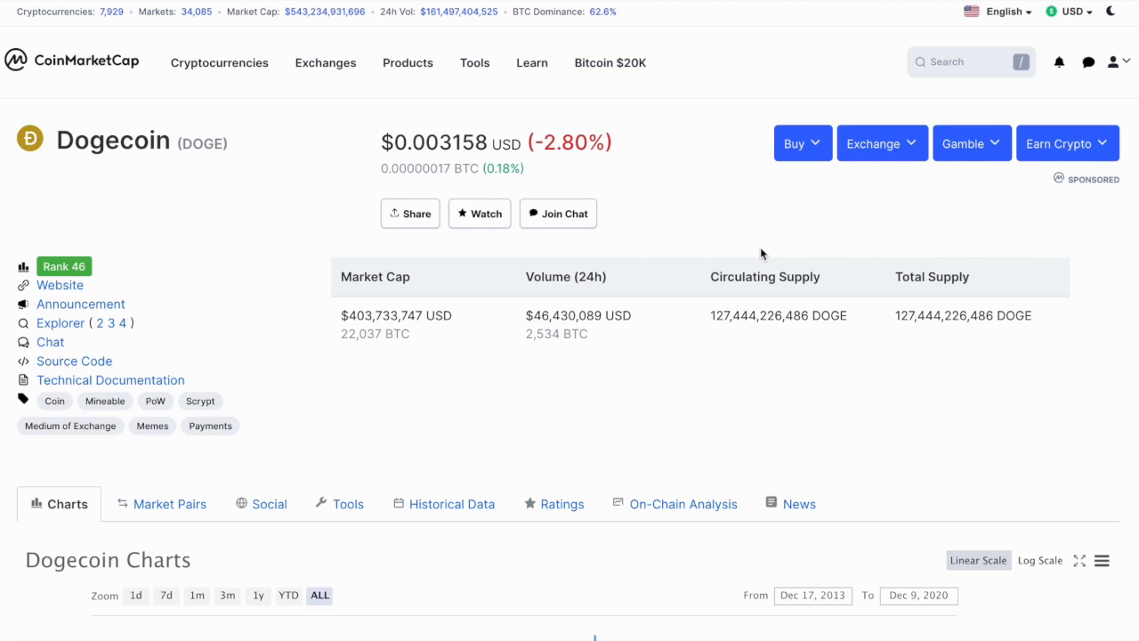
mouse_move(822, 77)
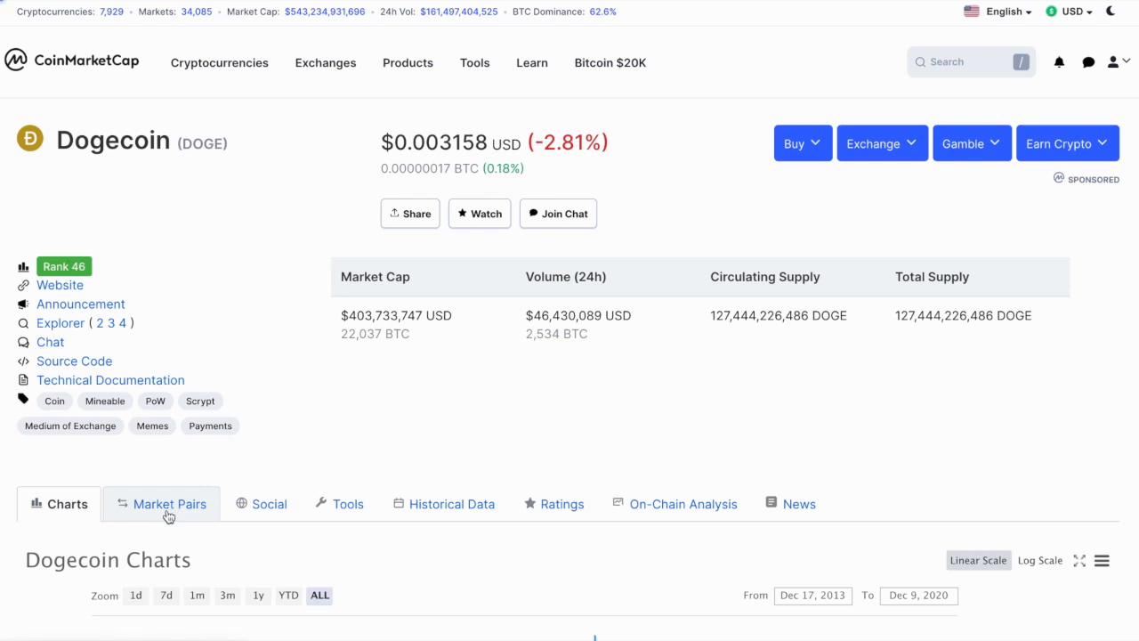
mouse_move(809, 311)
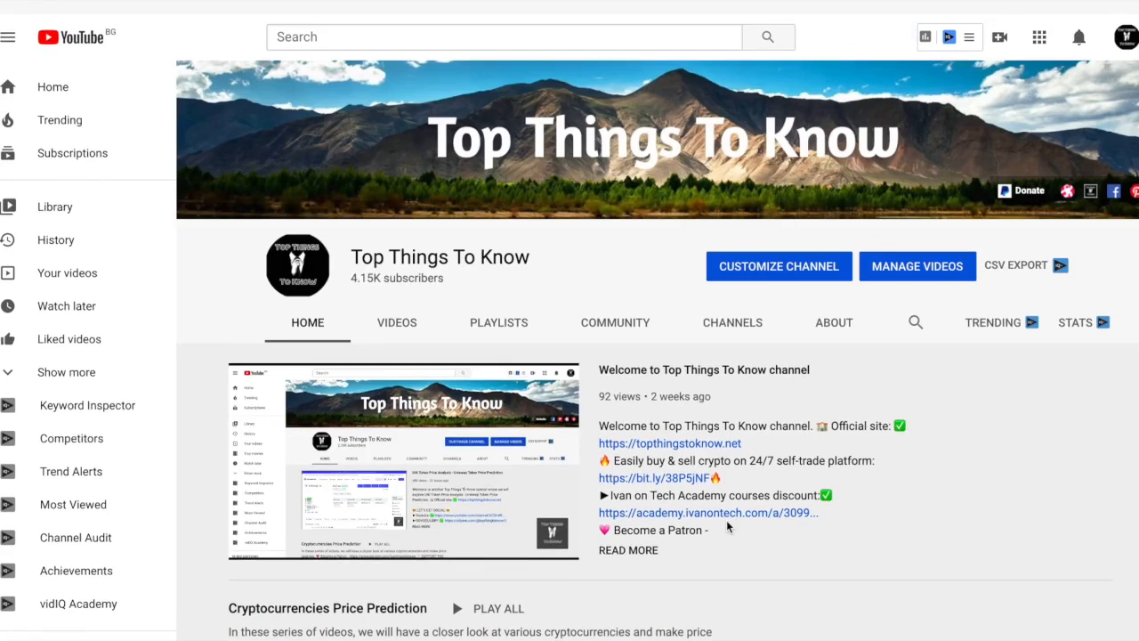
scroll(down, 3)
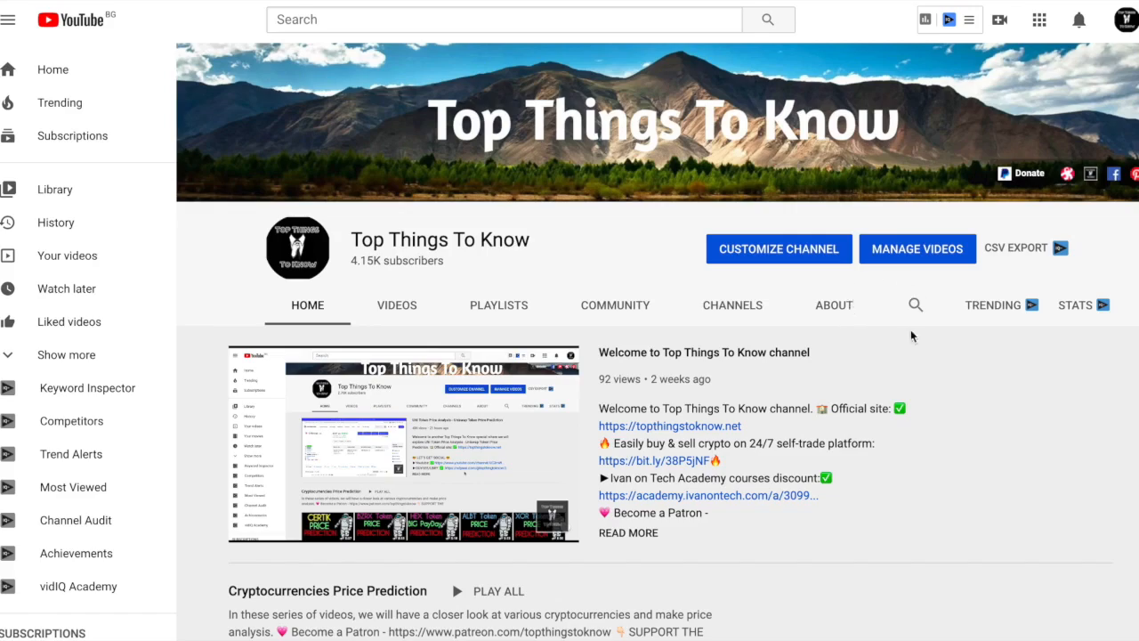
scroll(down, 3)
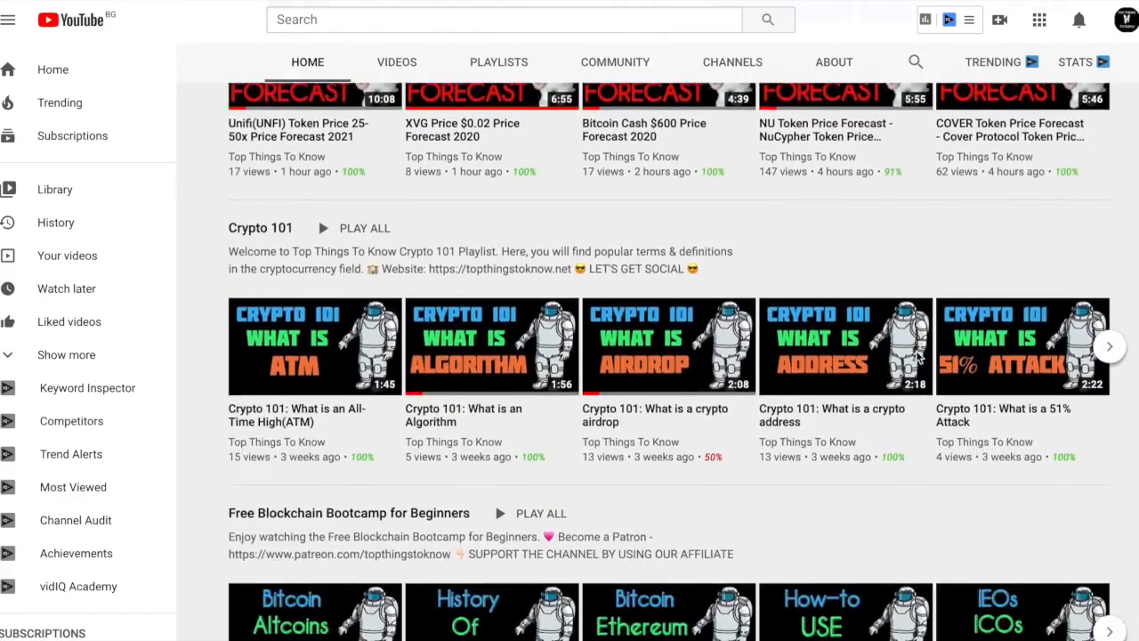
scroll(down, 3)
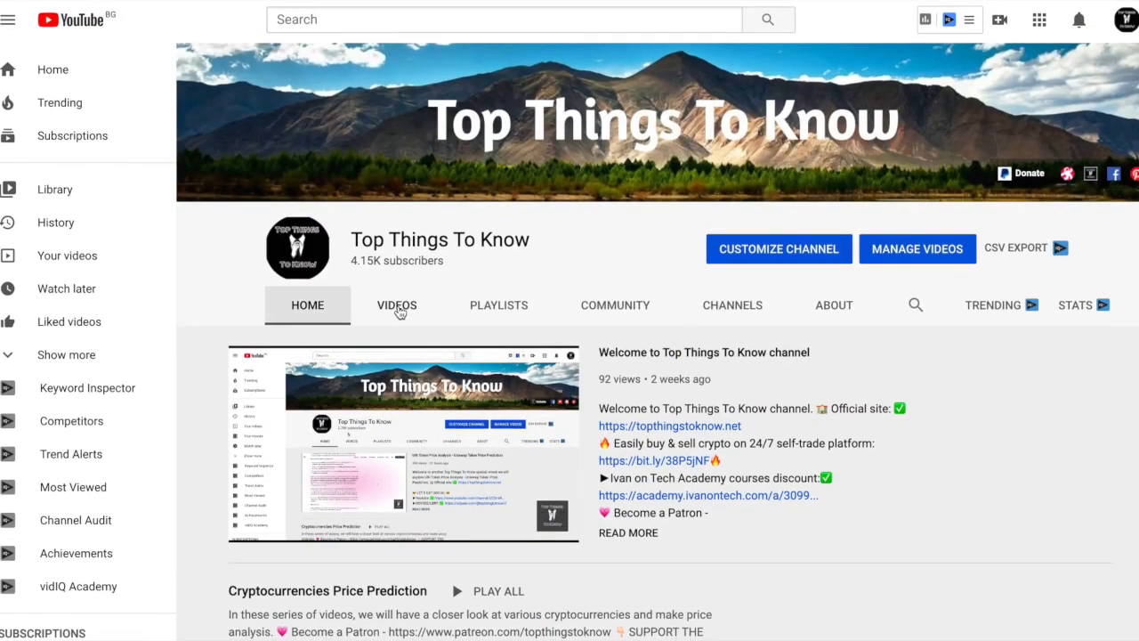
Step: Show the channel's uploaded videos and scroll through the first batch
click(396, 305)
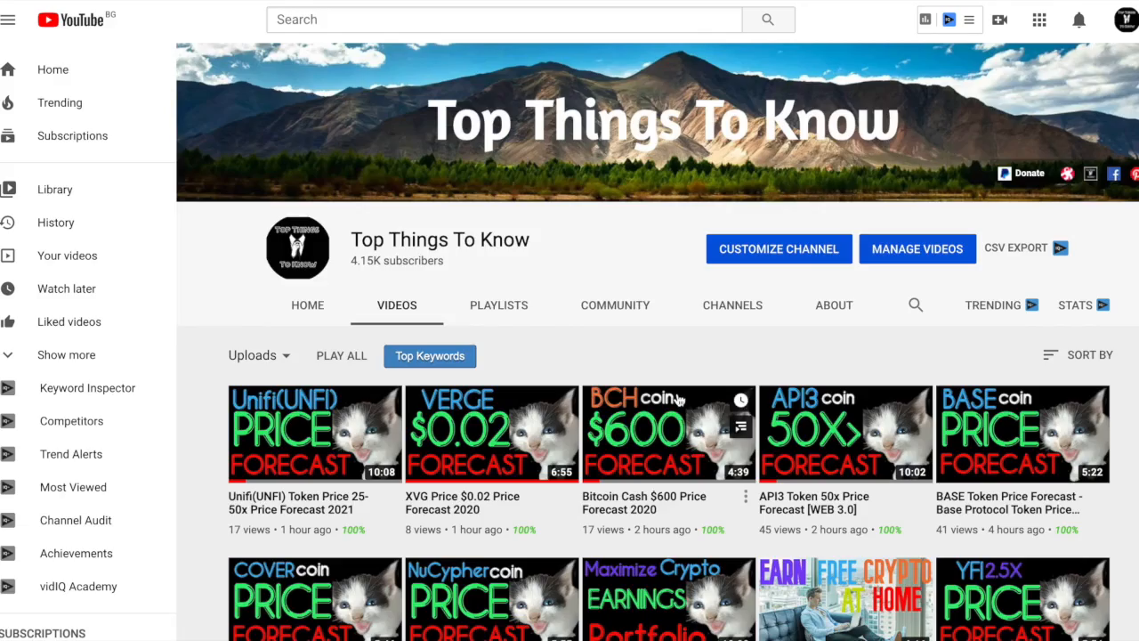
scroll(down, 3)
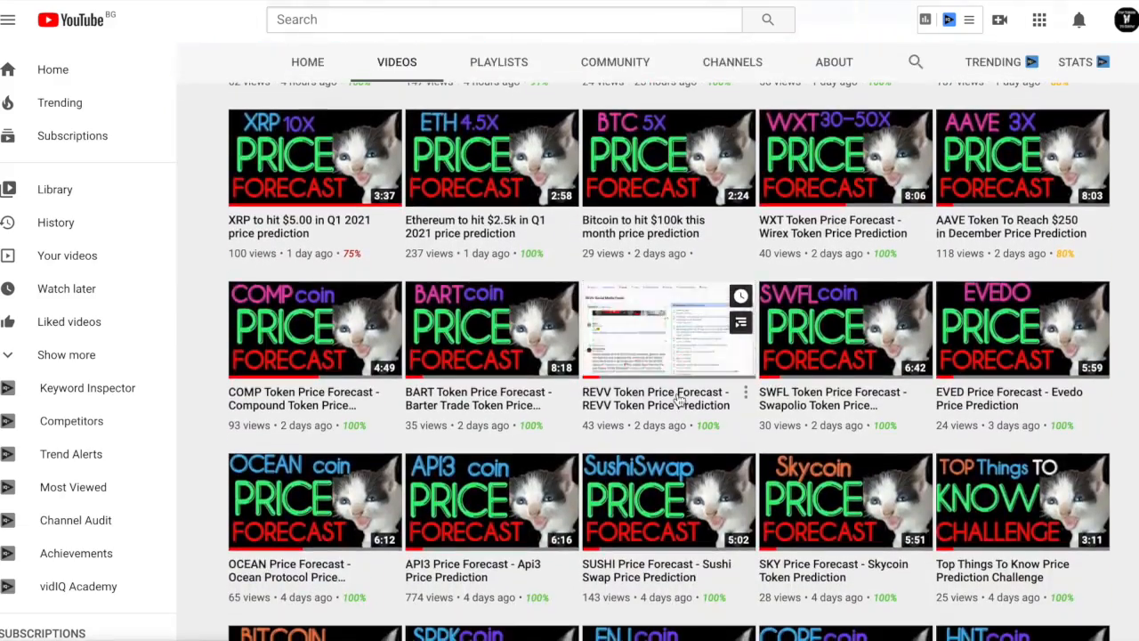
scroll(down, 3)
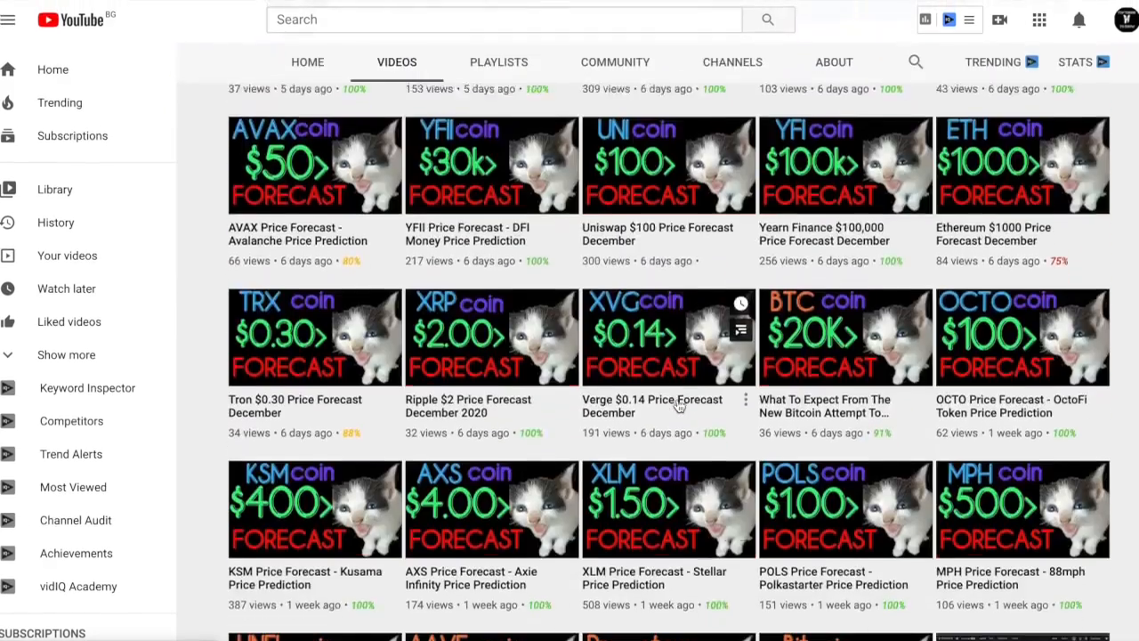
scroll(down, 3)
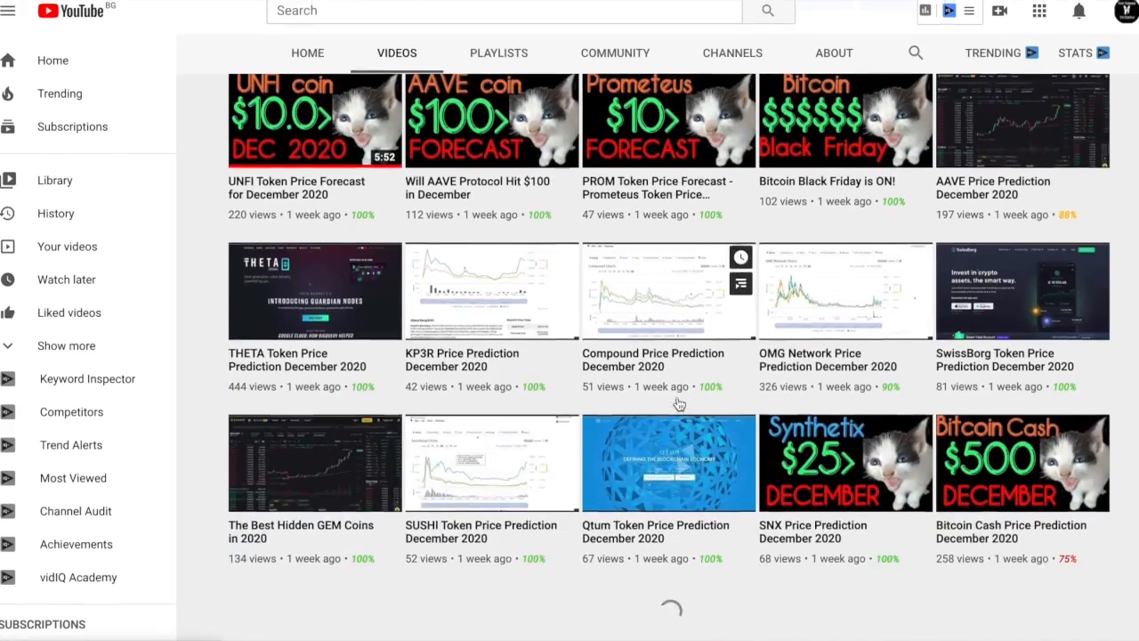
scroll(down, 3)
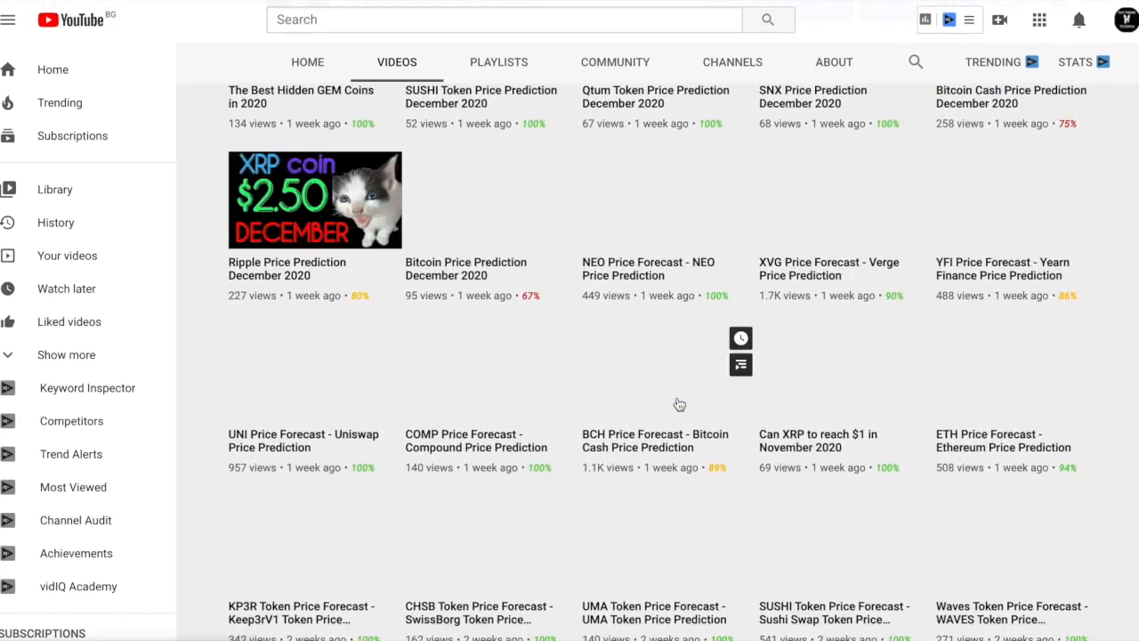
scroll(down, 3)
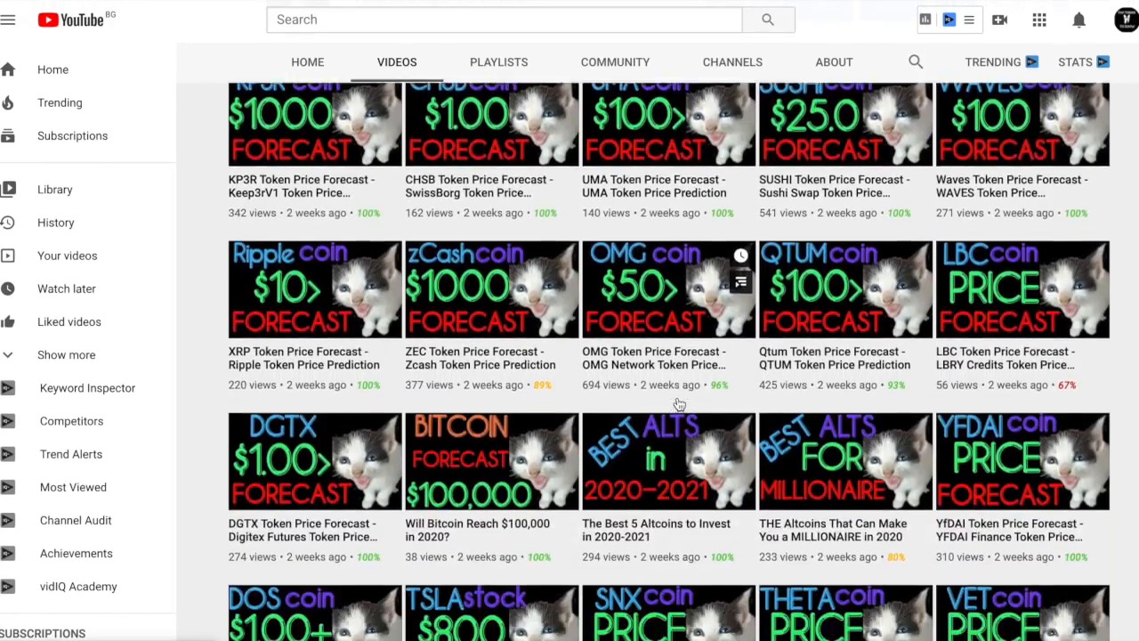
scroll(down, 3)
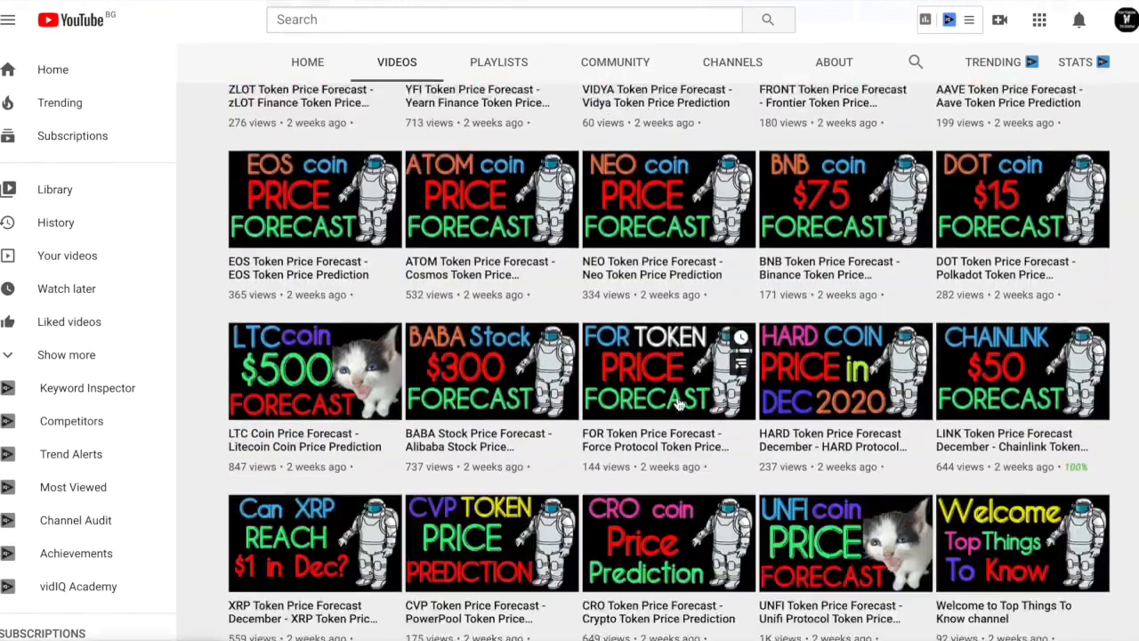
Step: Scroll through the remaining uploads and show the channel's created playlists
scroll(down, 3)
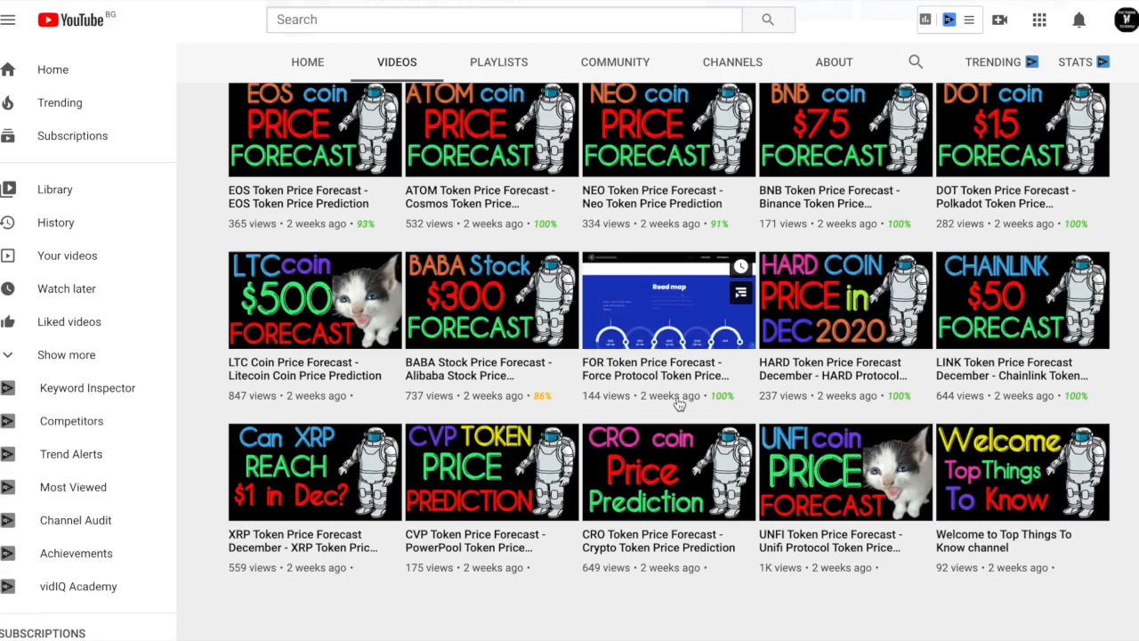
scroll(down, 3)
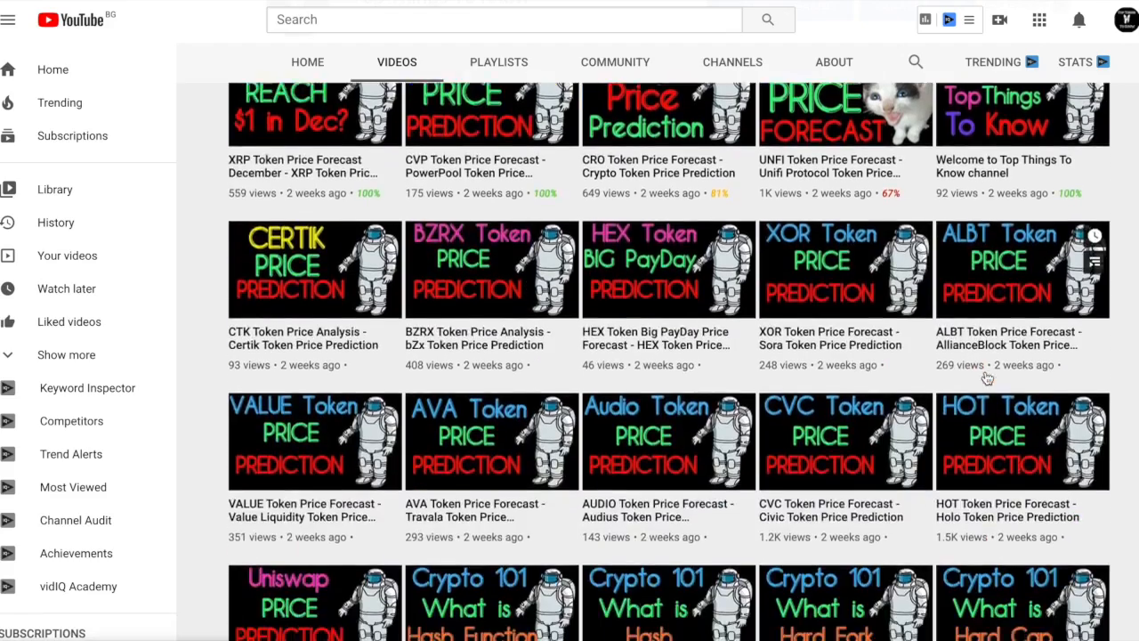
scroll(down, 3)
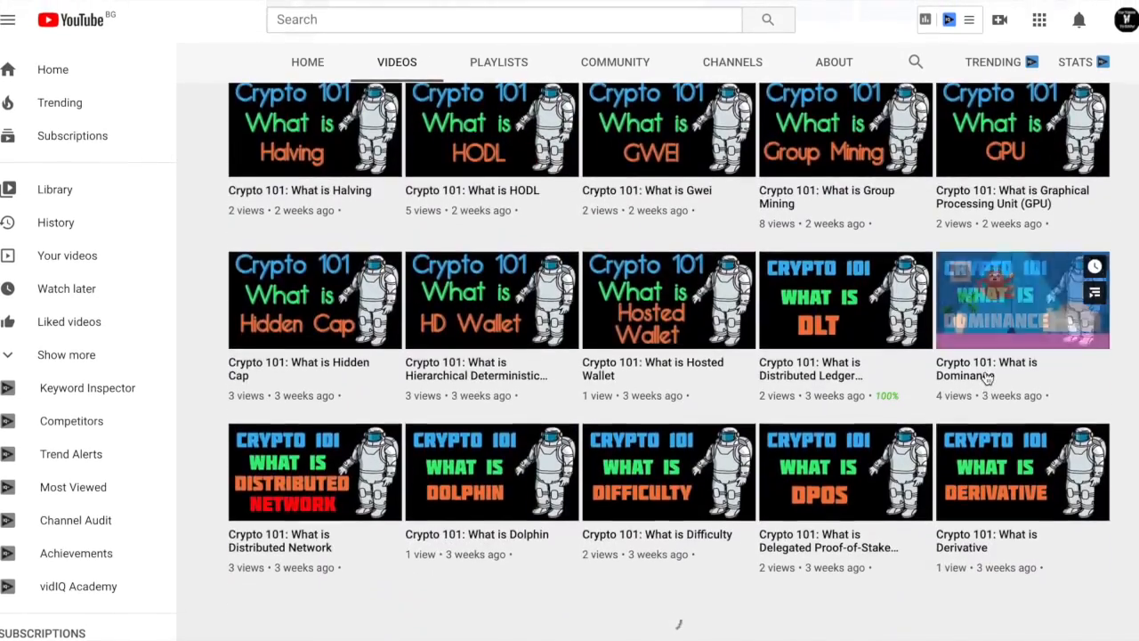
scroll(down, 3)
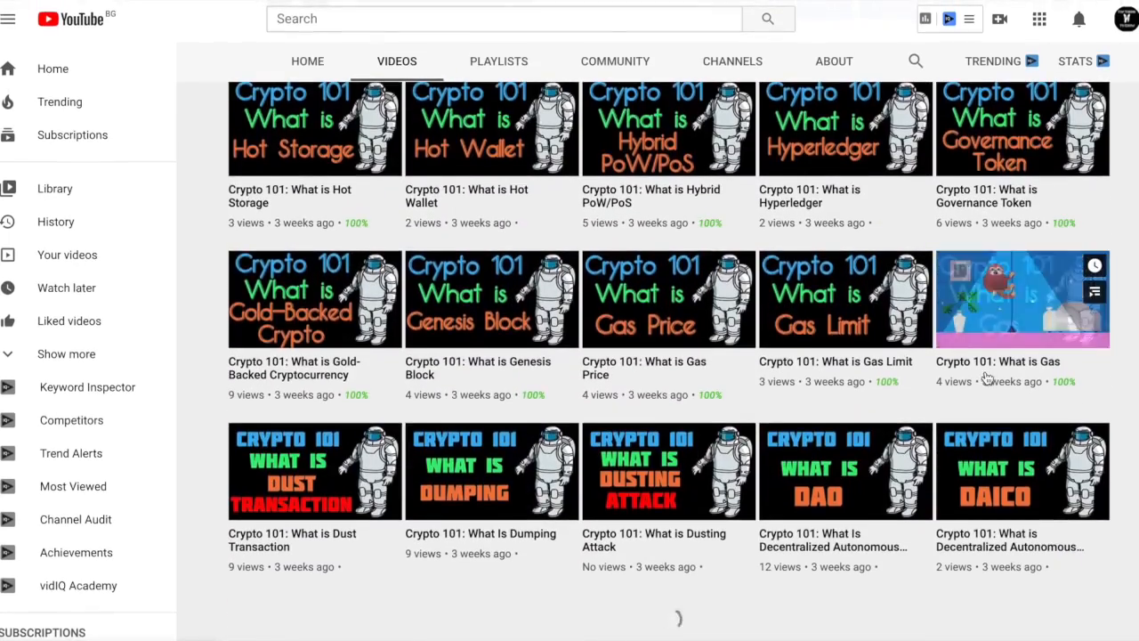
scroll(down, 3)
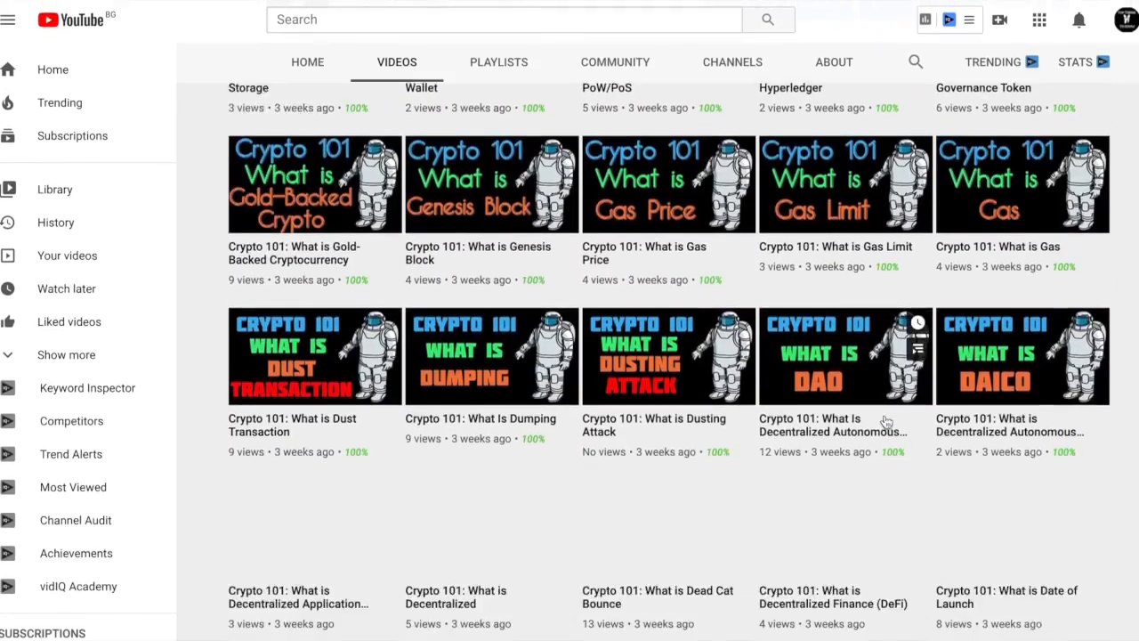
scroll(down, 3)
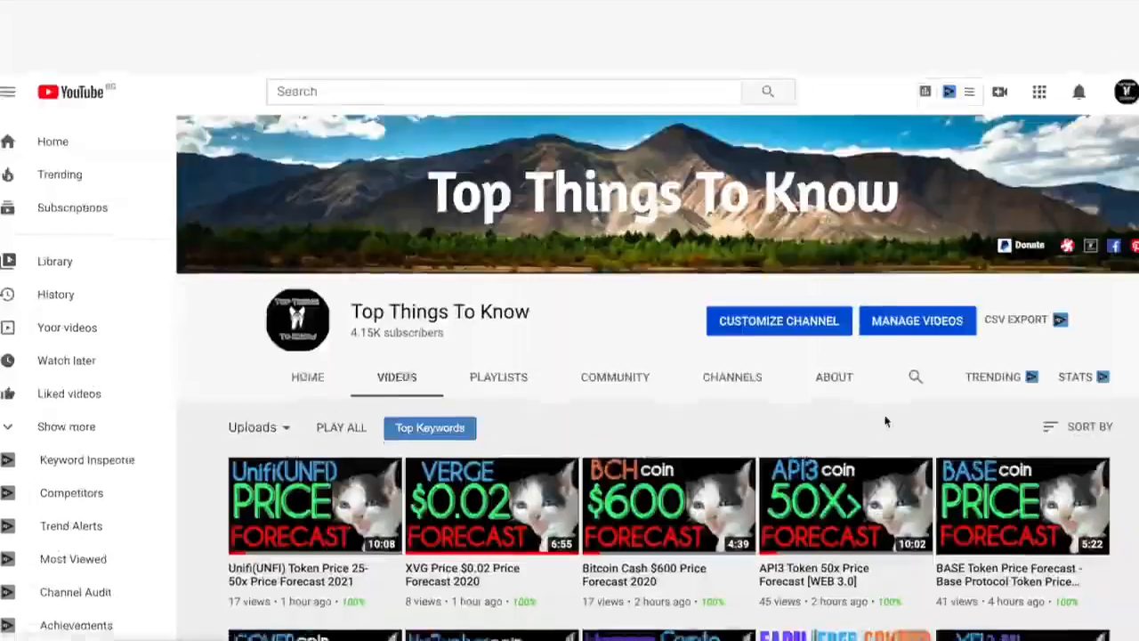
scroll(down, 3)
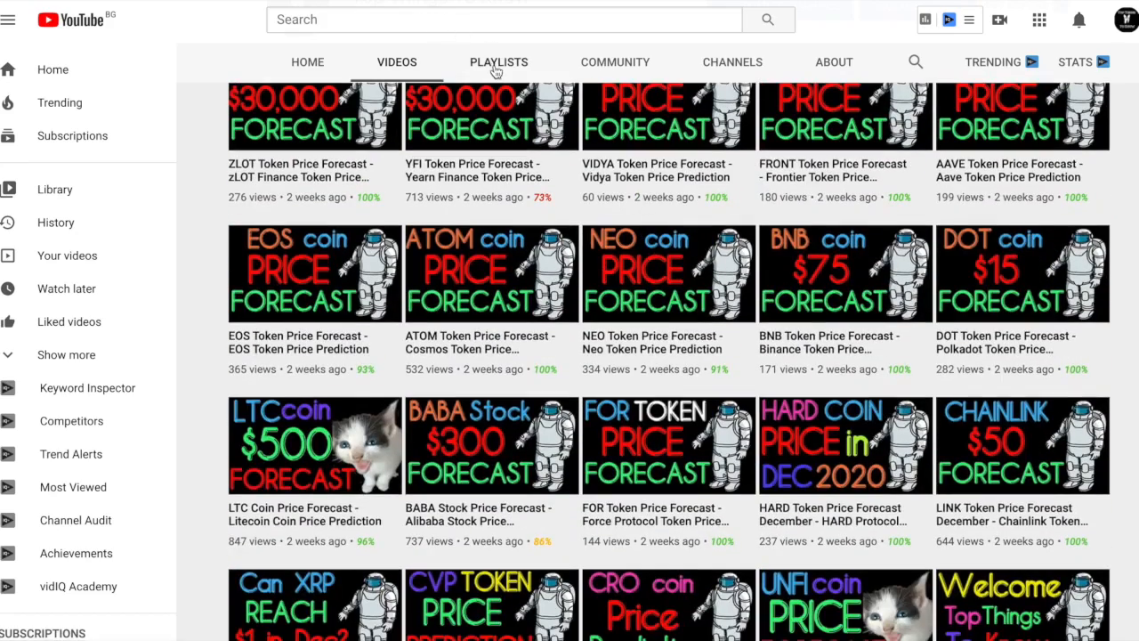
click(498, 62)
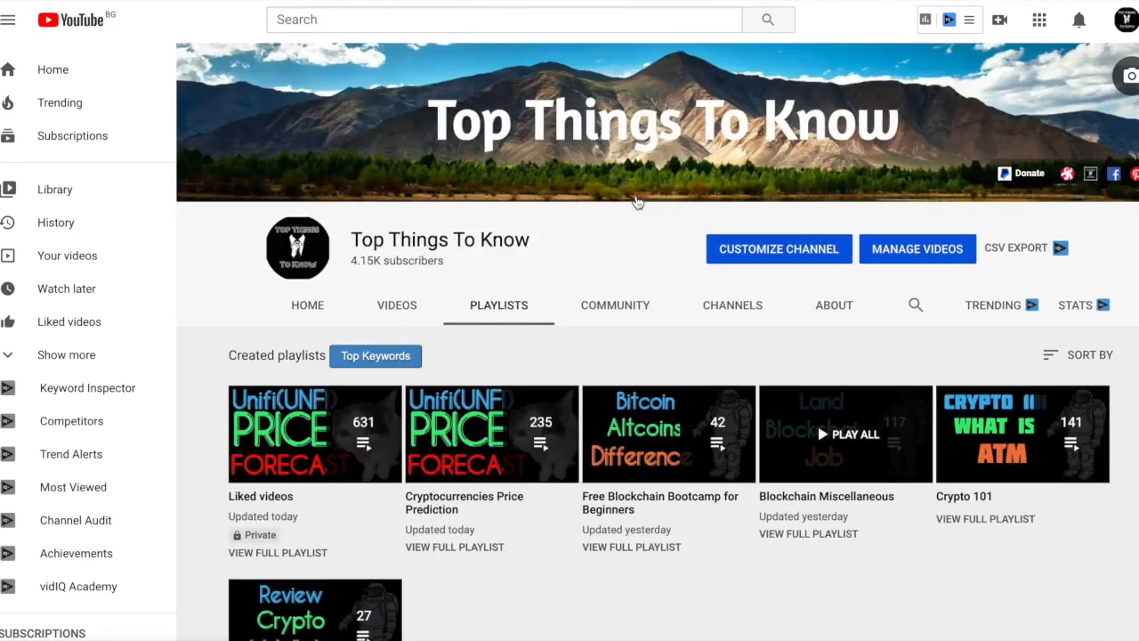